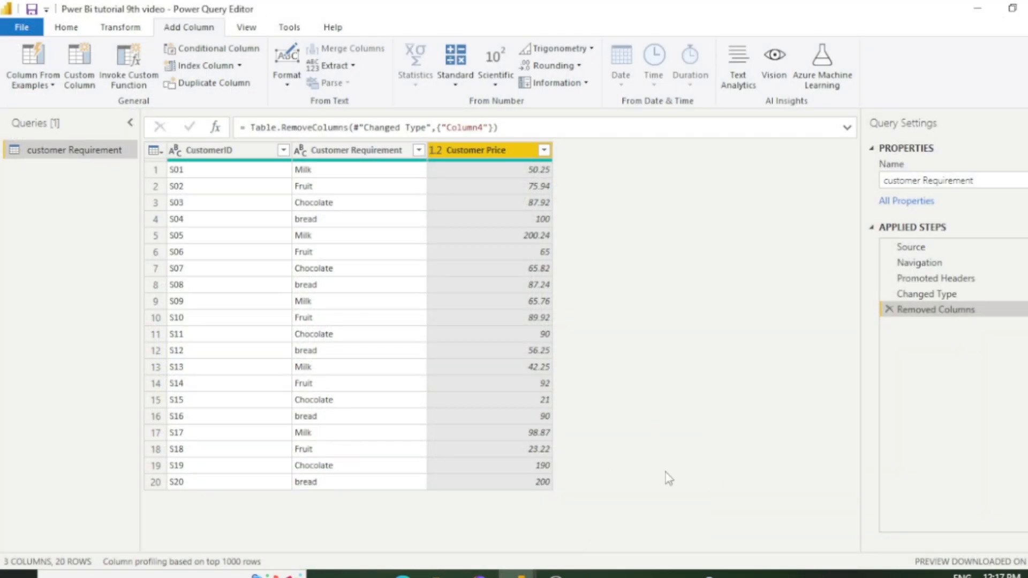
mouse_move(425, 98)
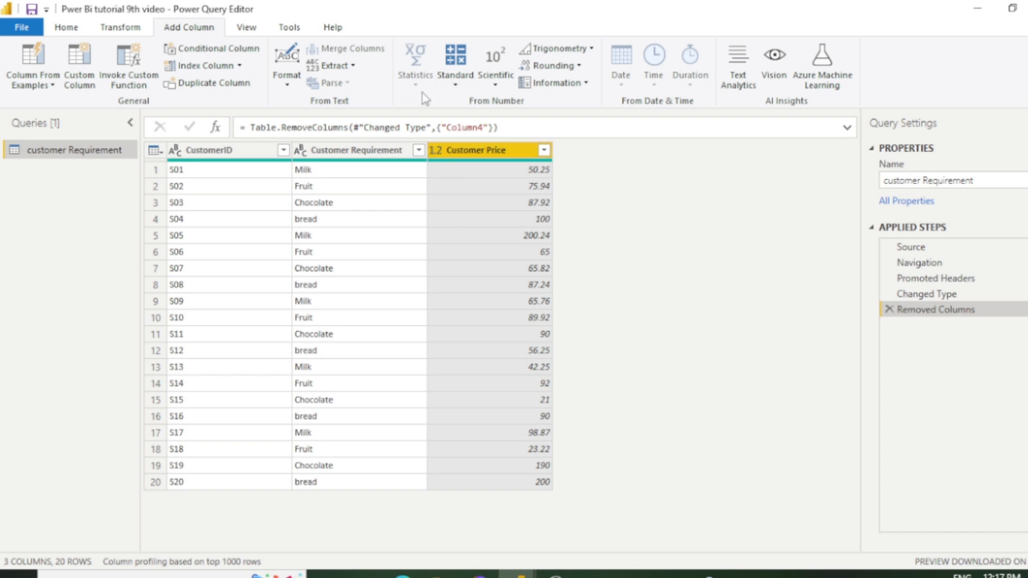
mouse_move(412, 58)
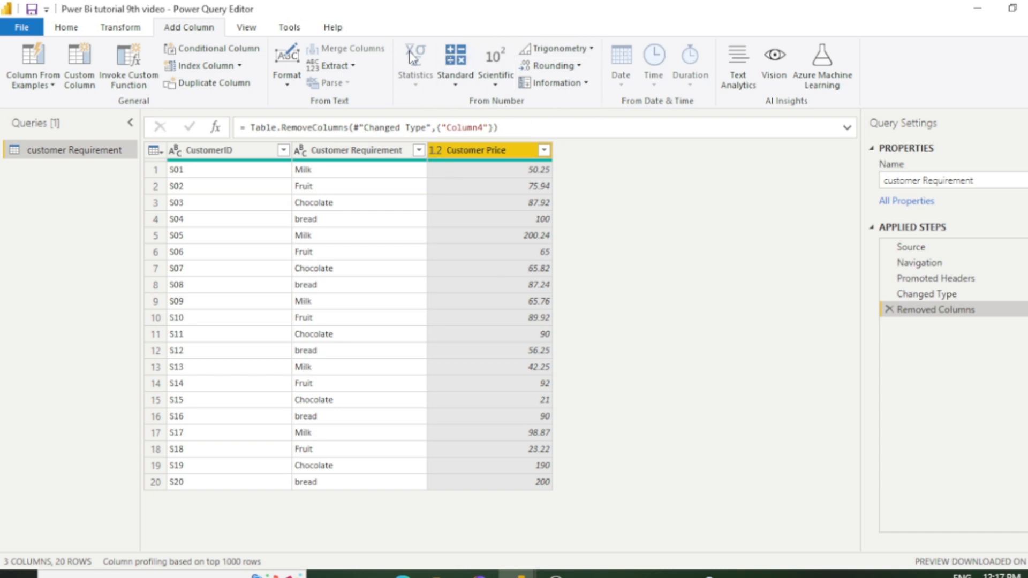
mouse_move(656, 275)
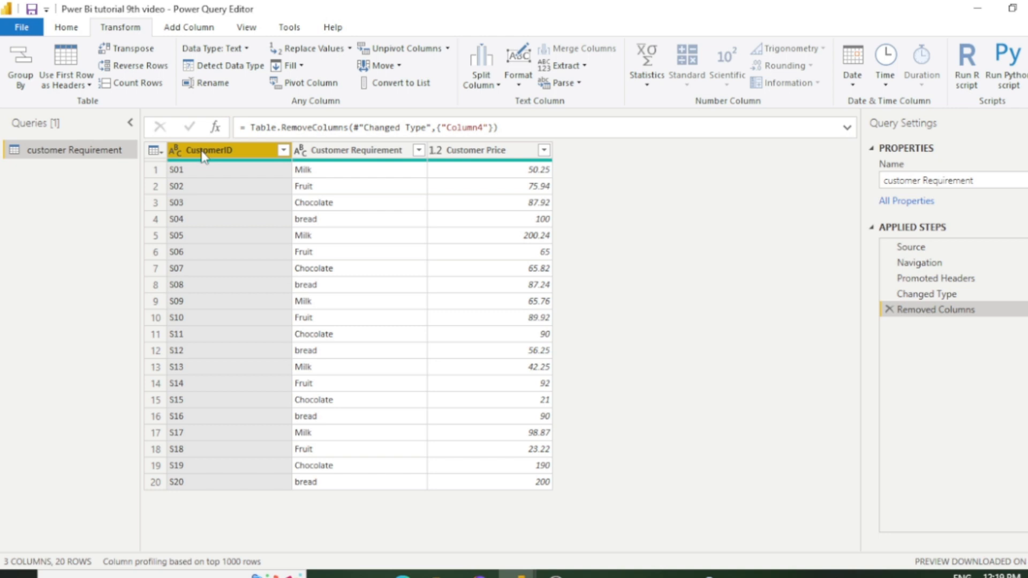
mouse_move(646, 62)
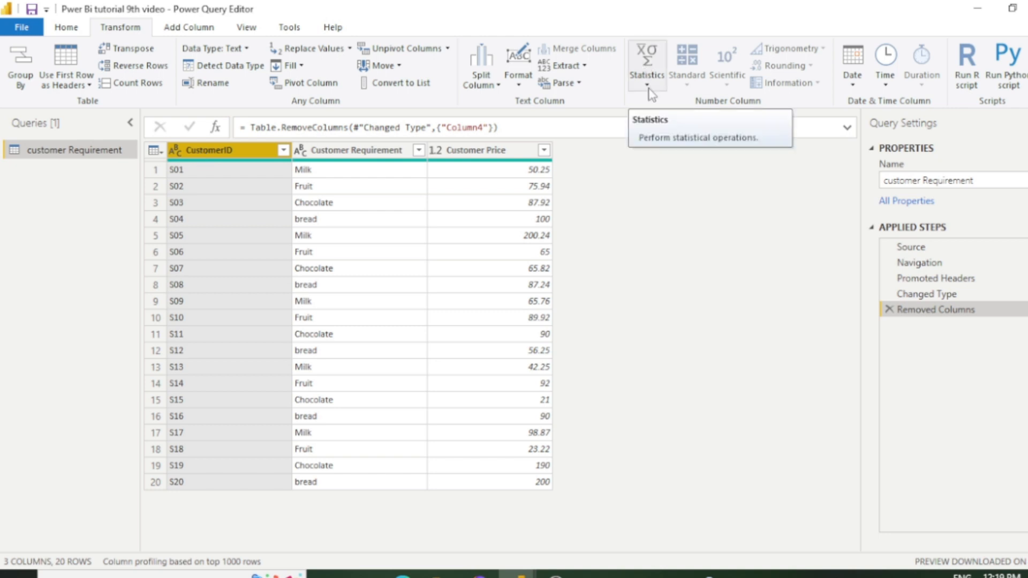
Step: Glance at the Statistics operations list and dismiss it without choosing anything
left_click(646, 62)
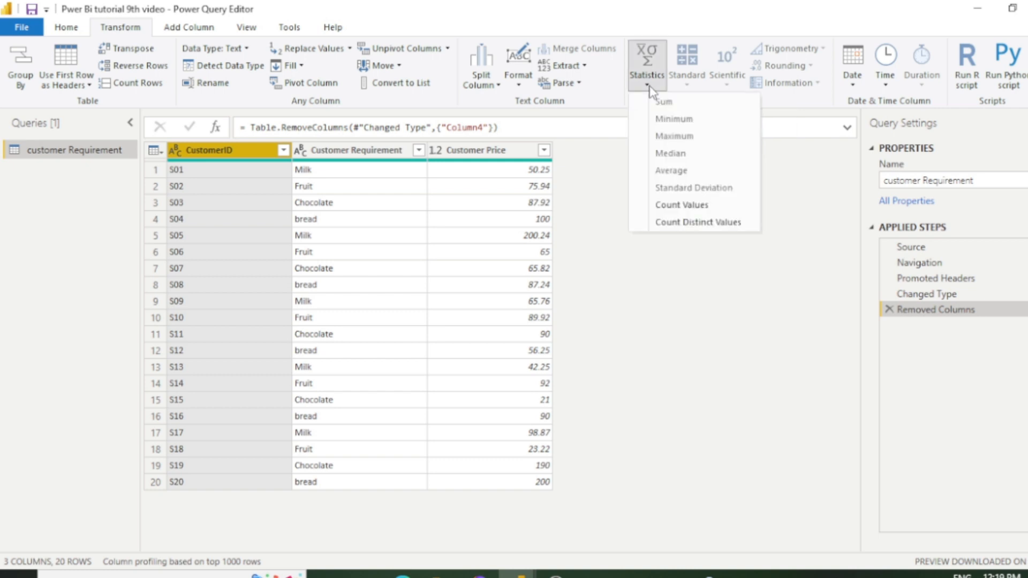
left_click(681, 204)
type("Product")
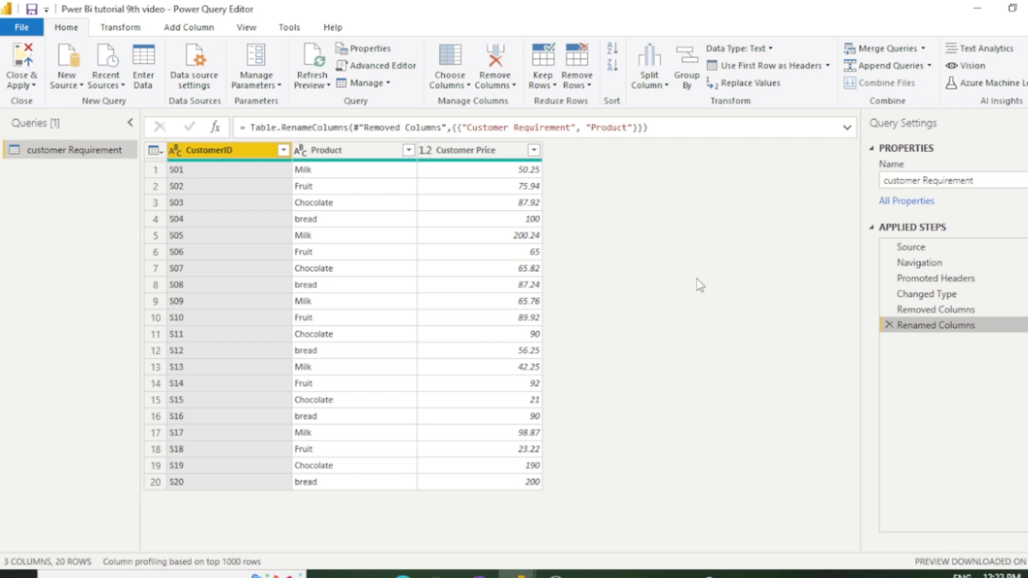
Step: Count the distinct values in the Product column via Transform > Statistics, giving 4
left_click(334, 150)
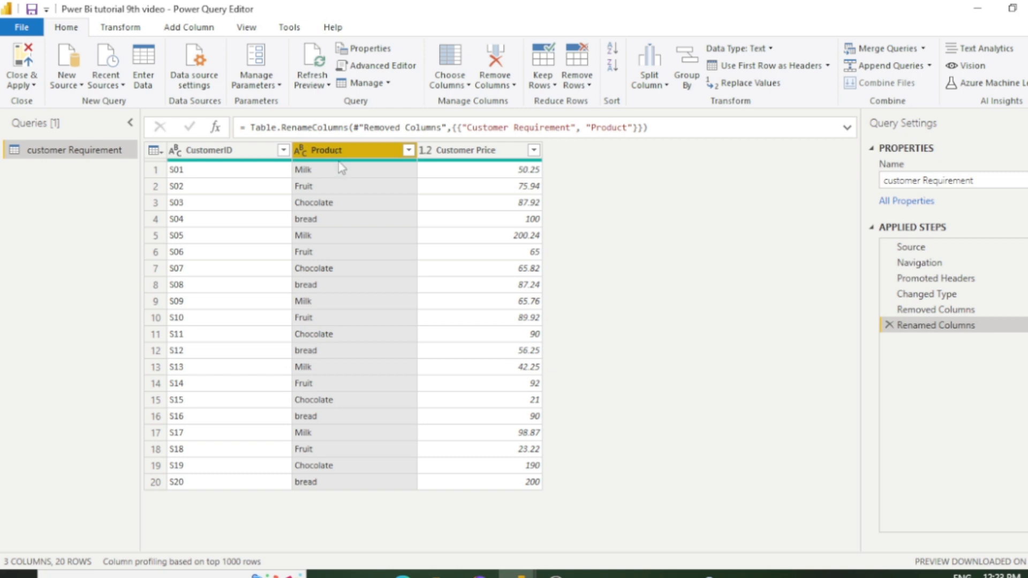
mouse_move(331, 183)
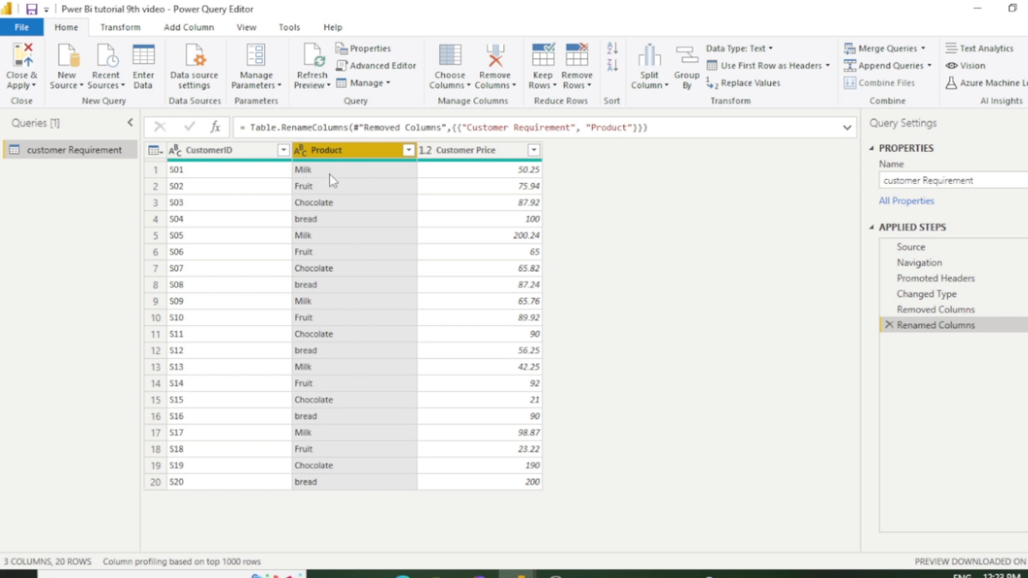
mouse_move(309, 308)
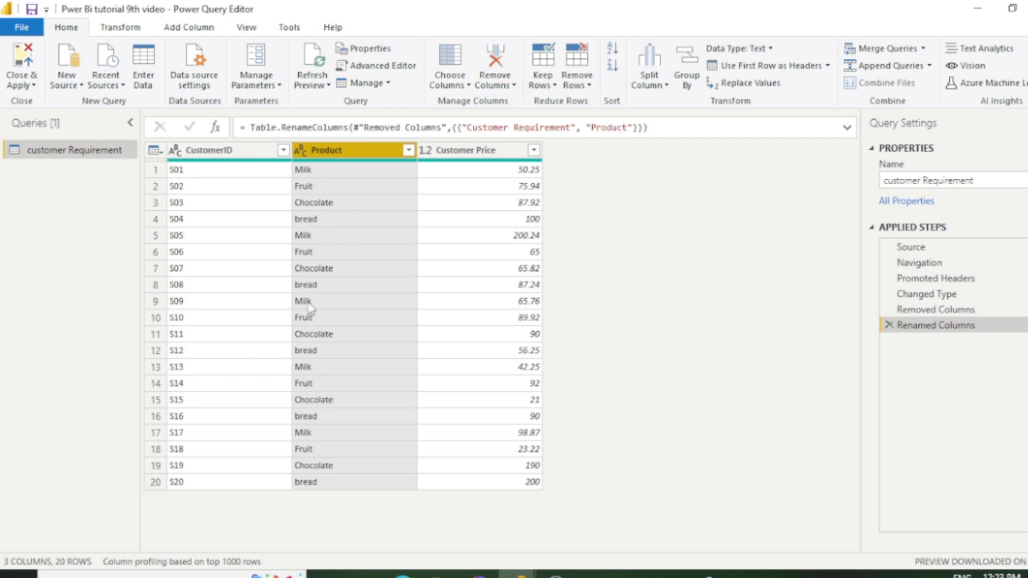
mouse_move(329, 212)
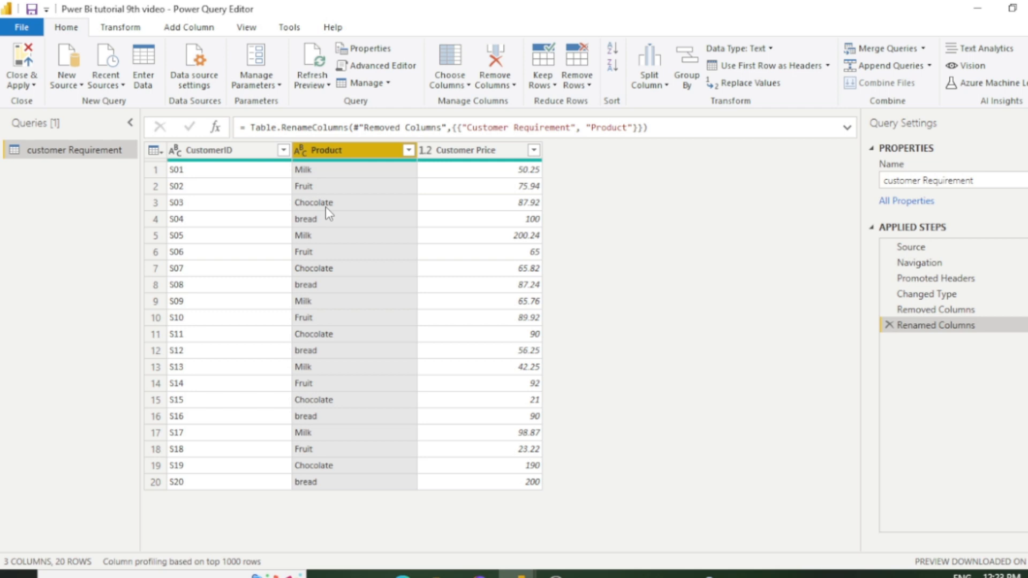
mouse_move(315, 204)
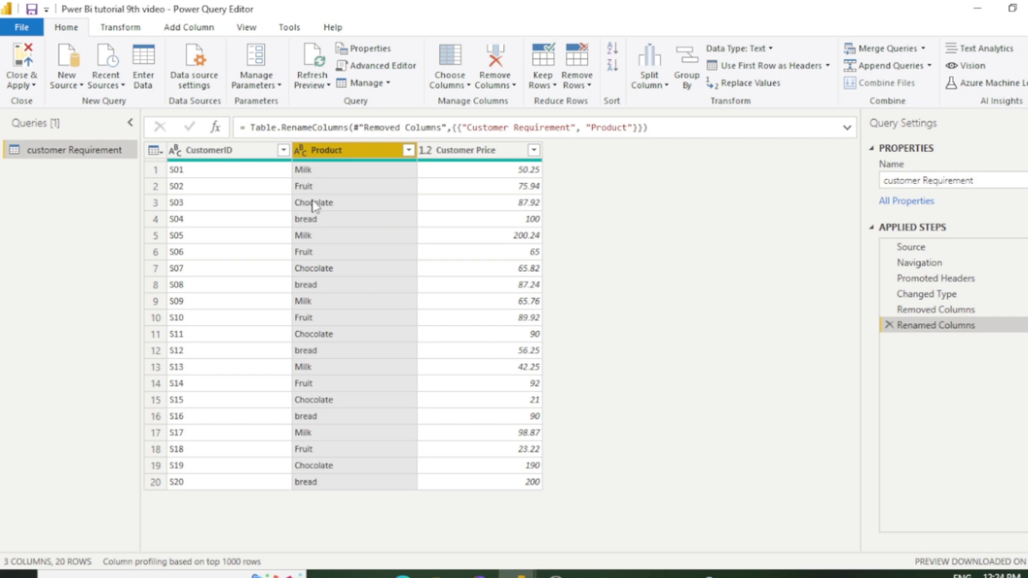
left_click(120, 27)
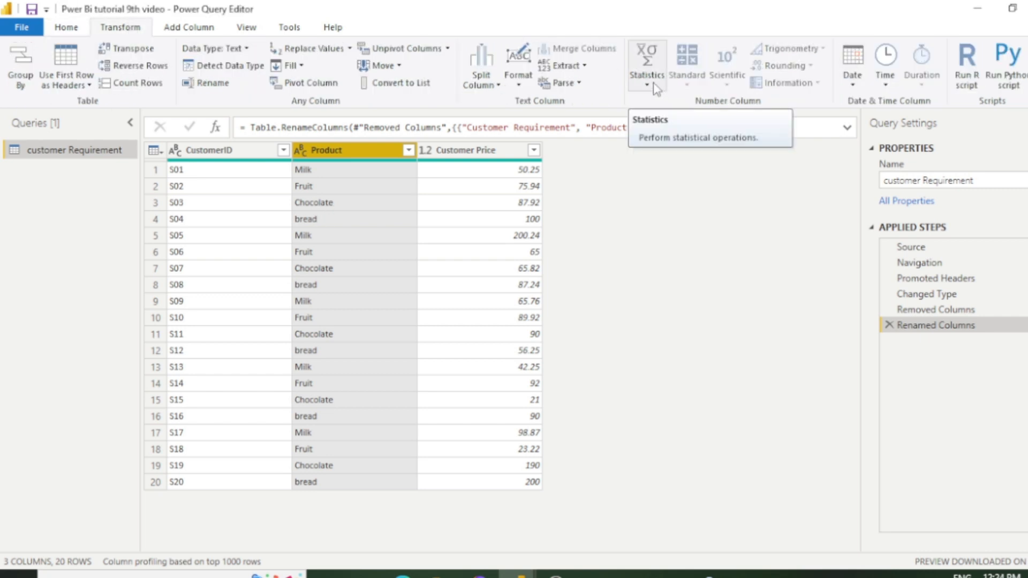
left_click(646, 66)
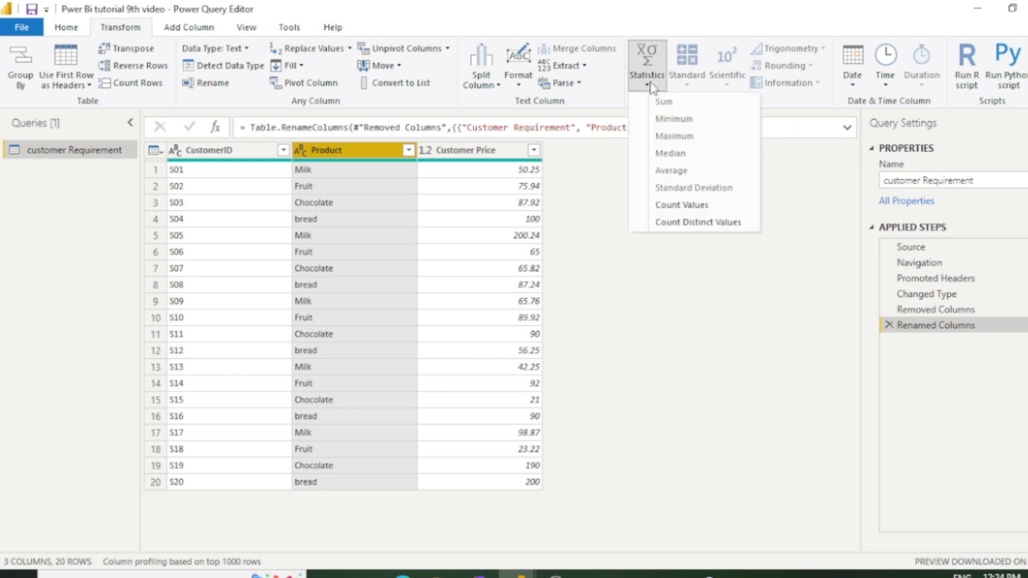
mouse_move(698, 223)
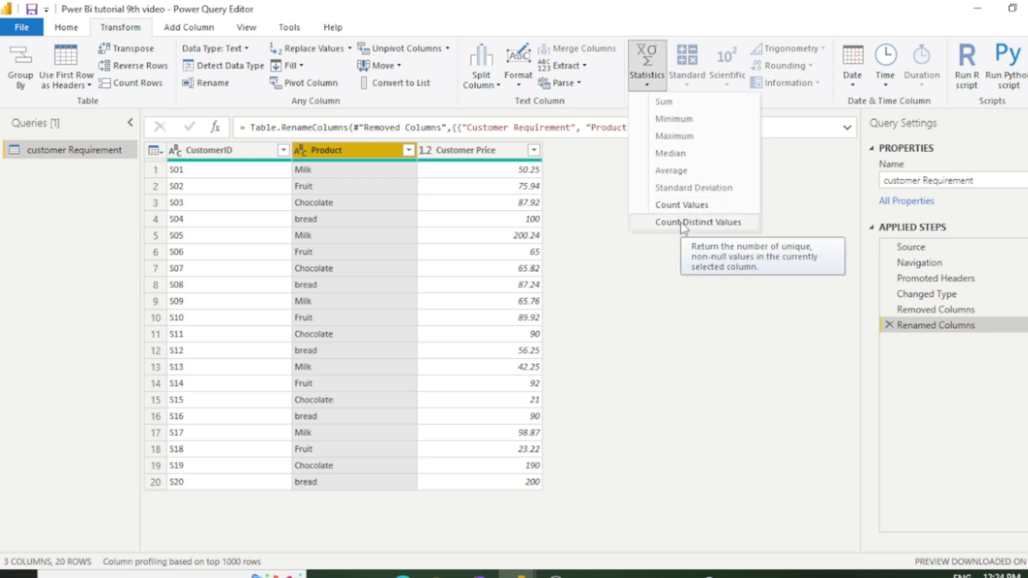
left_click(698, 221)
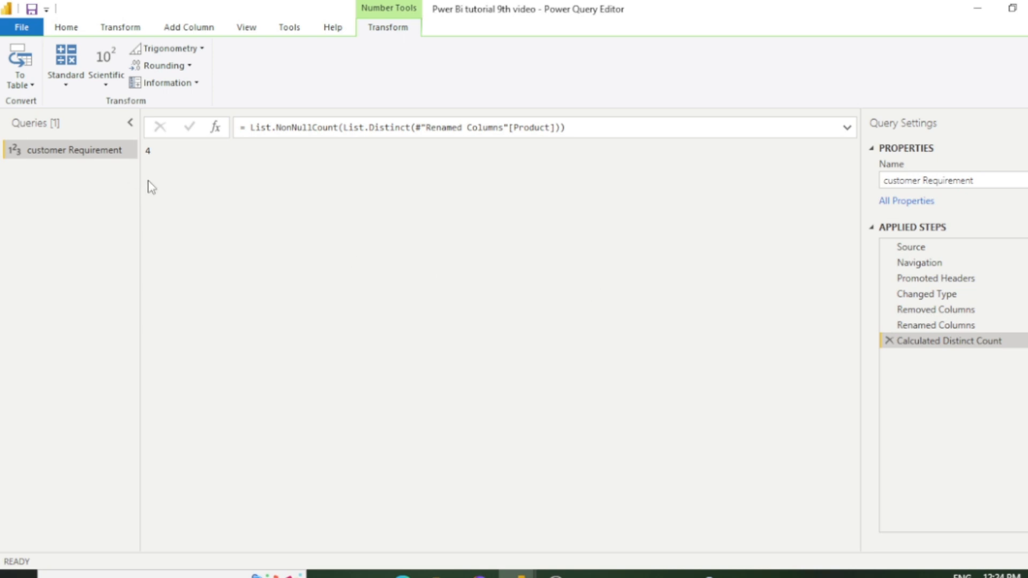
mouse_move(197, 181)
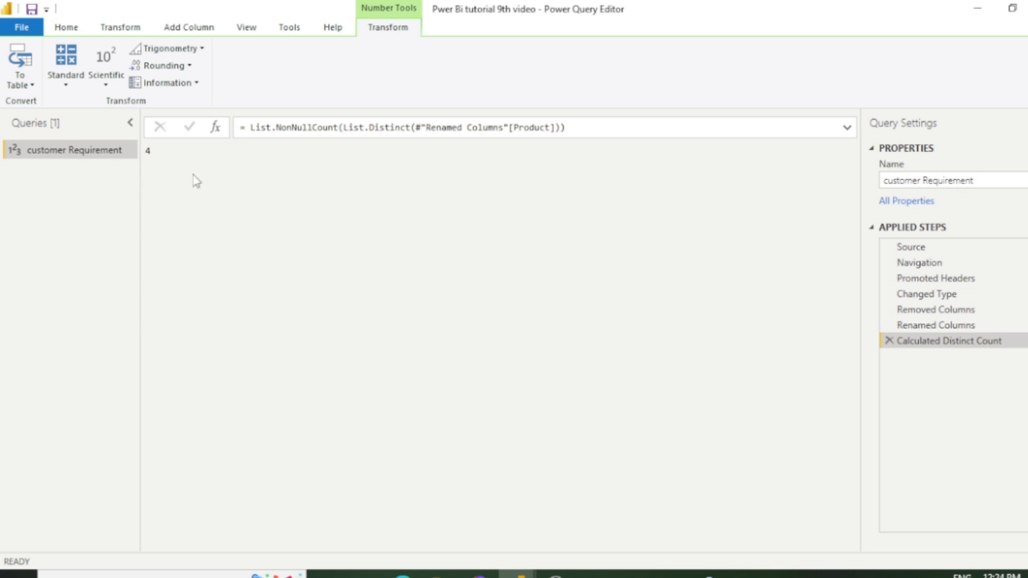
mouse_move(890, 340)
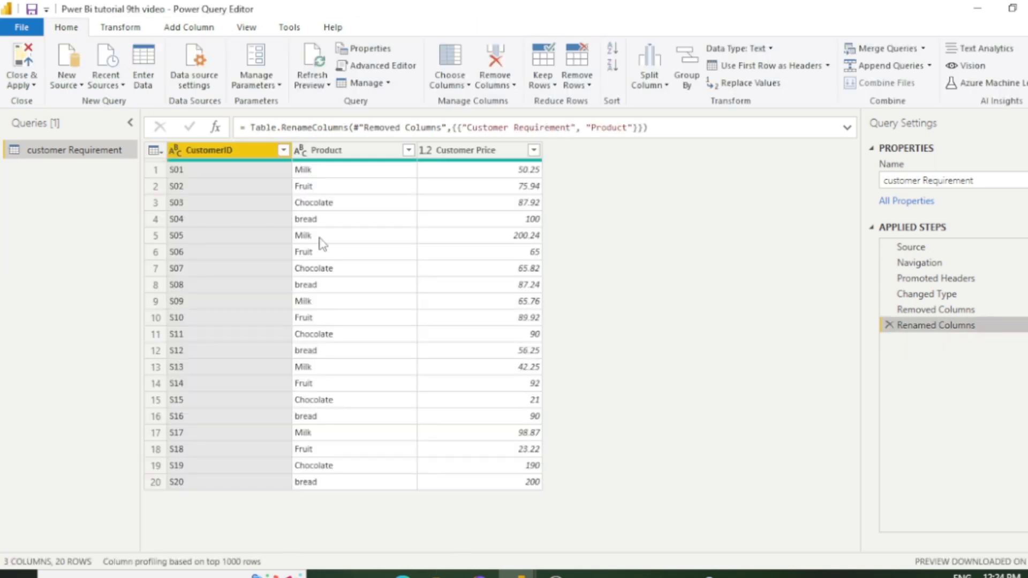
mouse_move(311, 276)
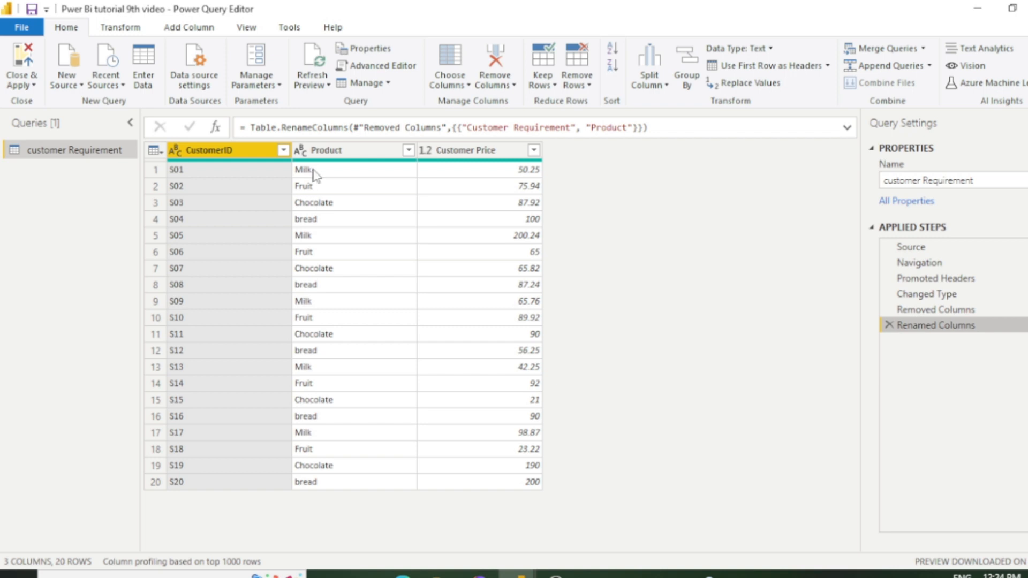
mouse_move(320, 223)
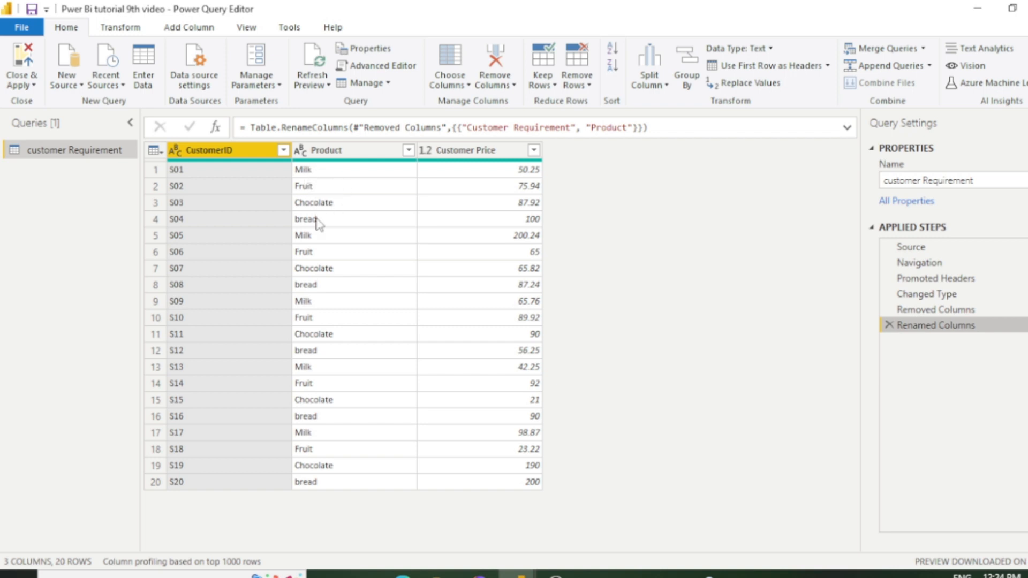
mouse_move(327, 491)
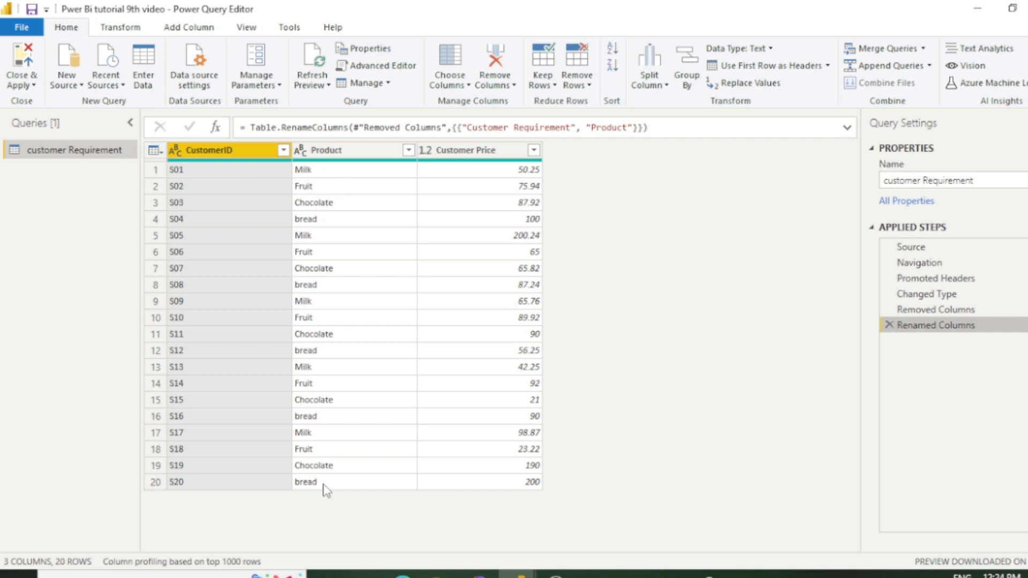
mouse_move(668, 317)
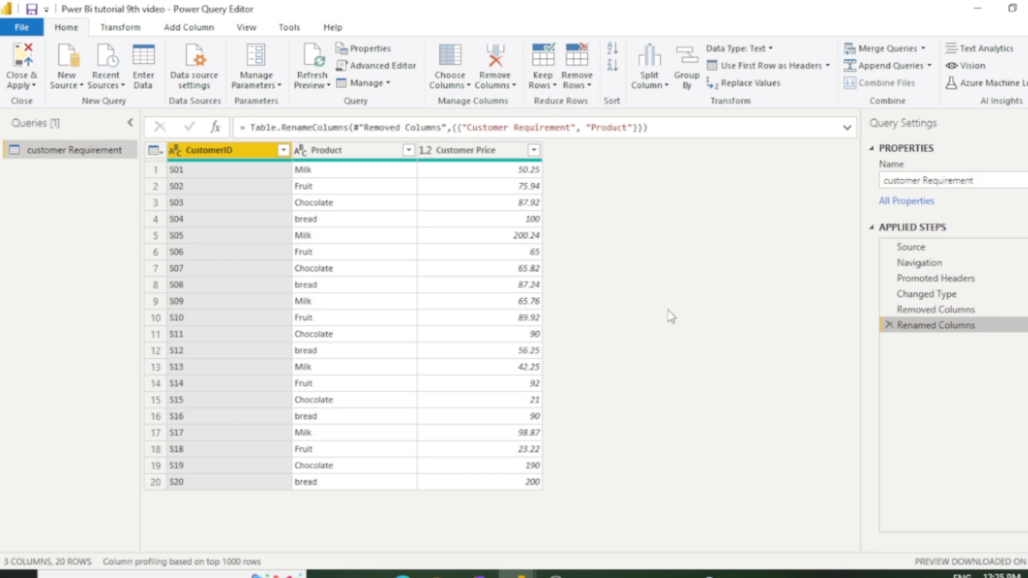
Step: Sum the Customer Price column via Transform > Statistics, giving 1791.68
left_click(466, 150)
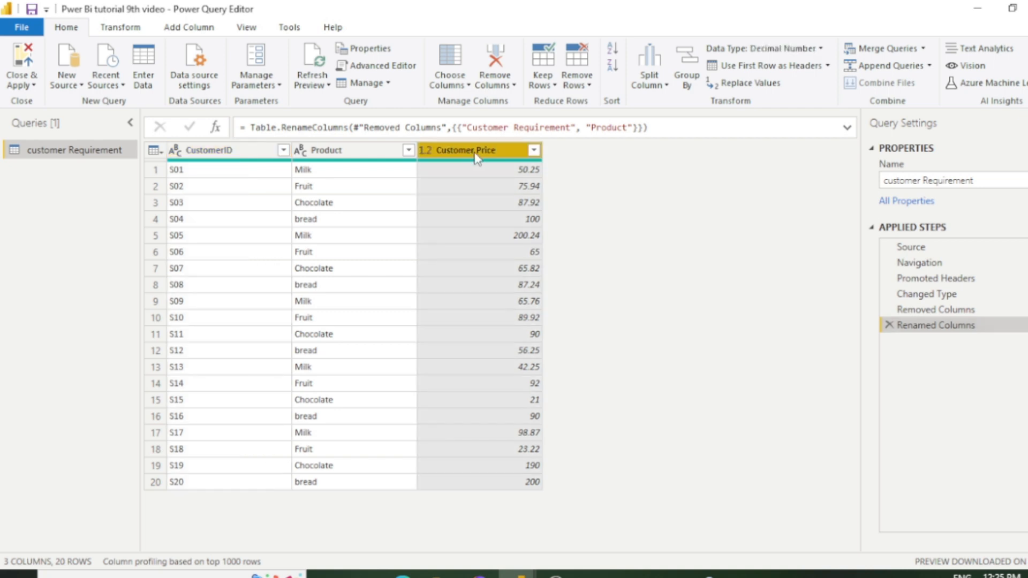
left_click(120, 27)
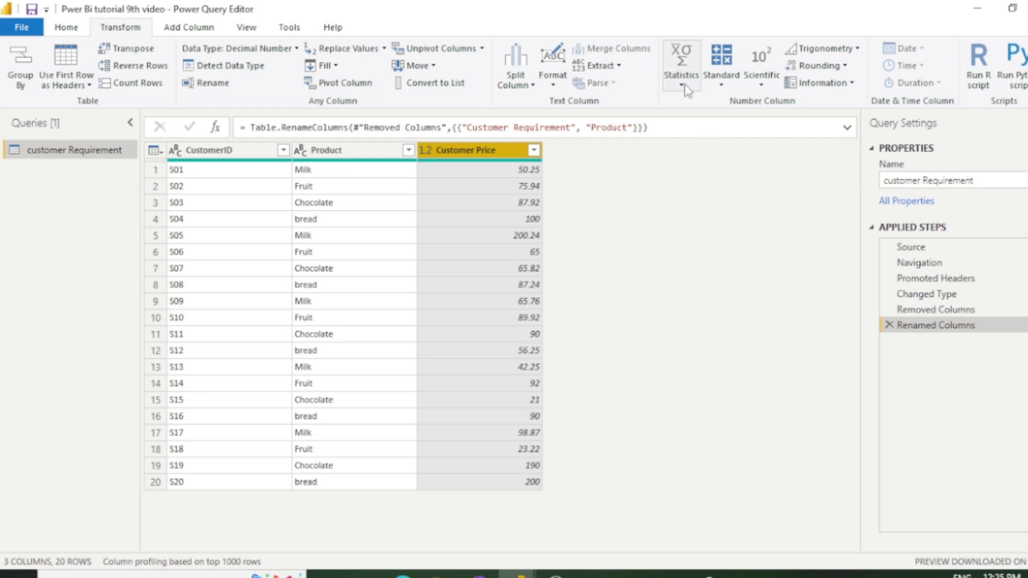
left_click(680, 65)
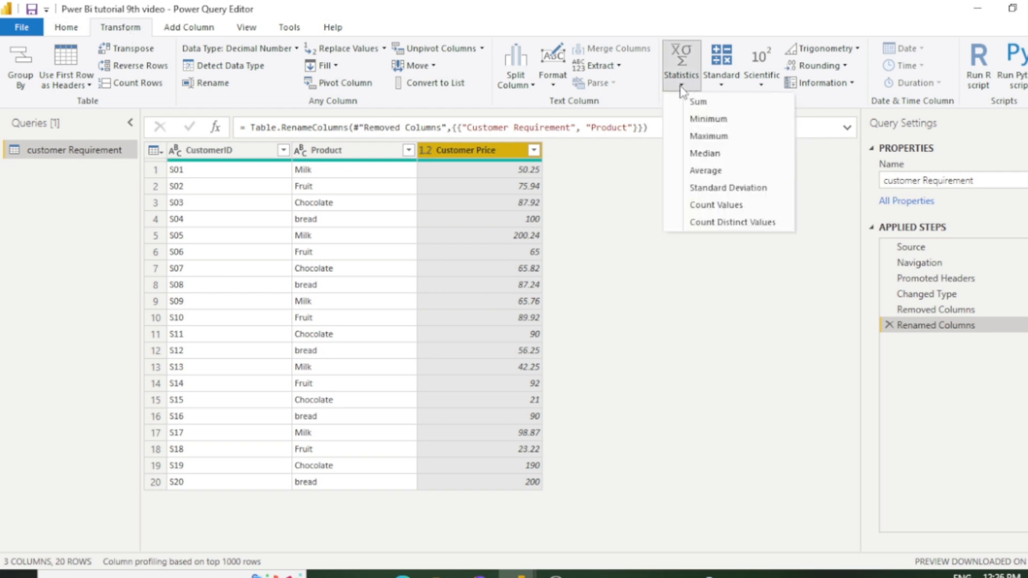
mouse_move(697, 102)
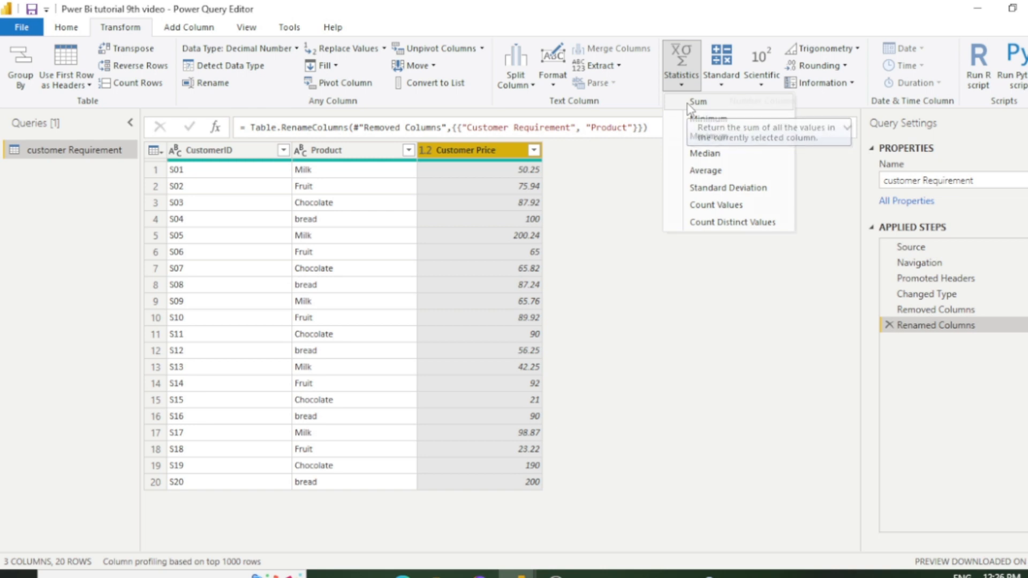
left_click(697, 101)
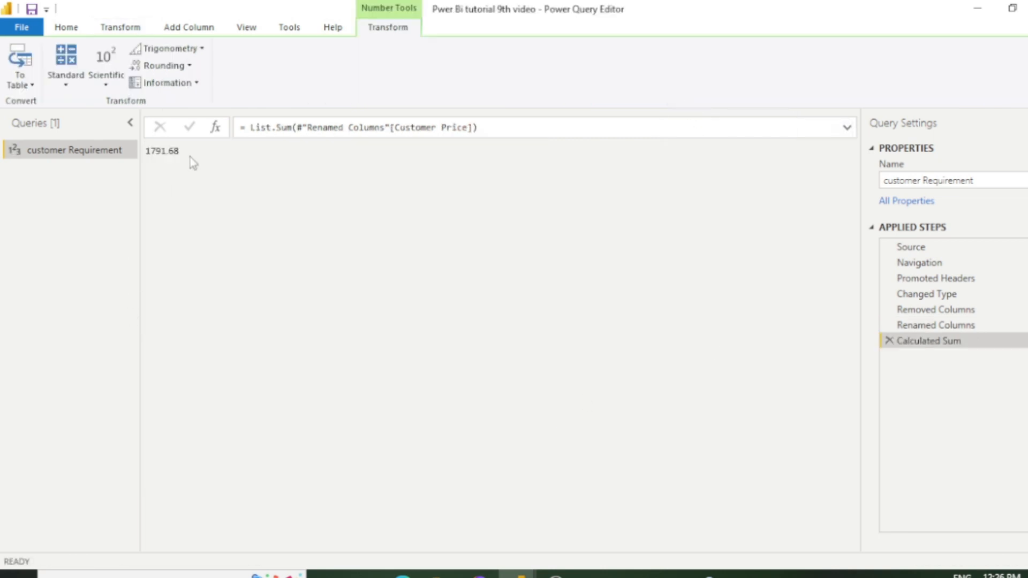
mouse_move(221, 361)
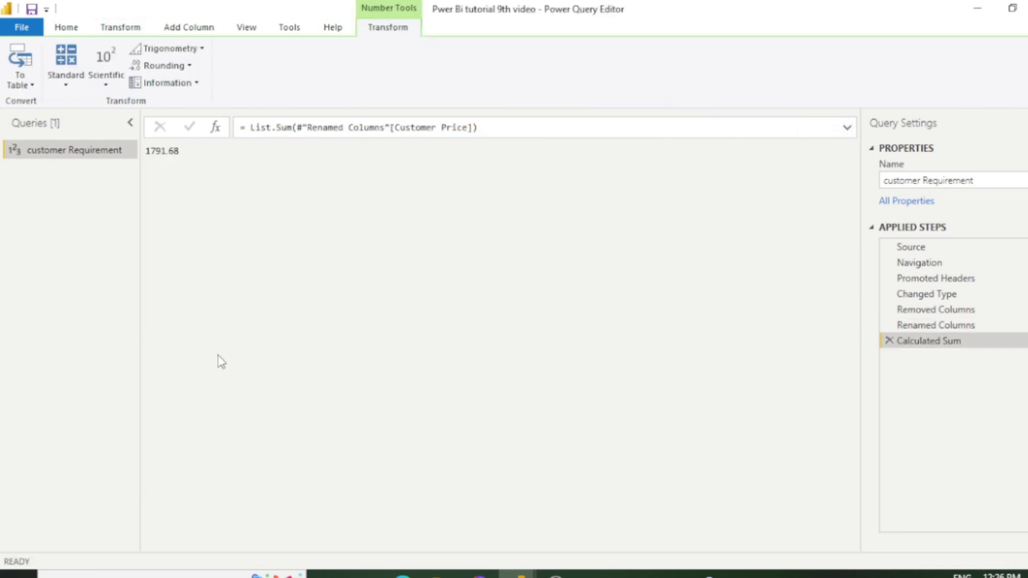
mouse_move(362, 307)
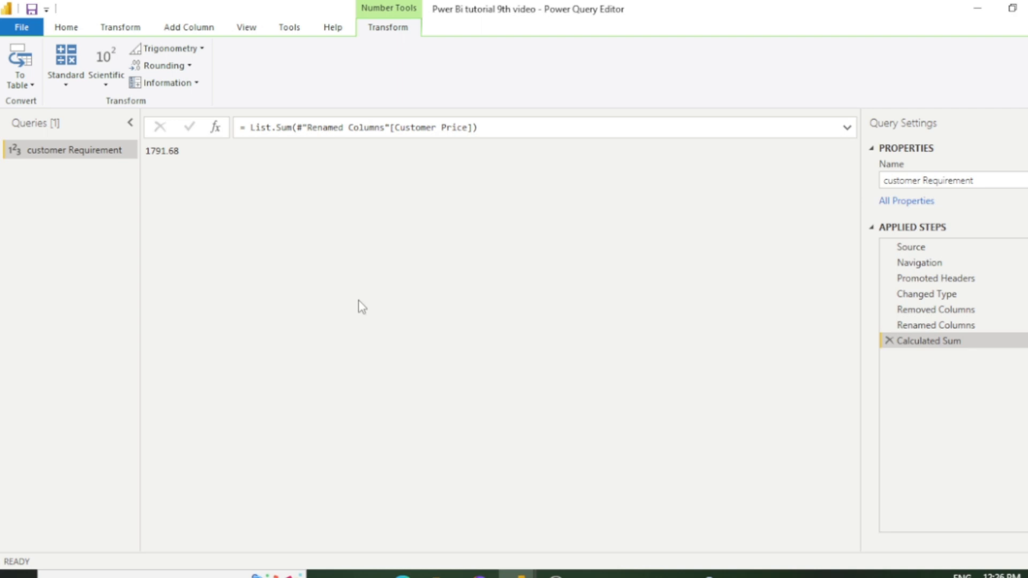
mouse_move(790, 446)
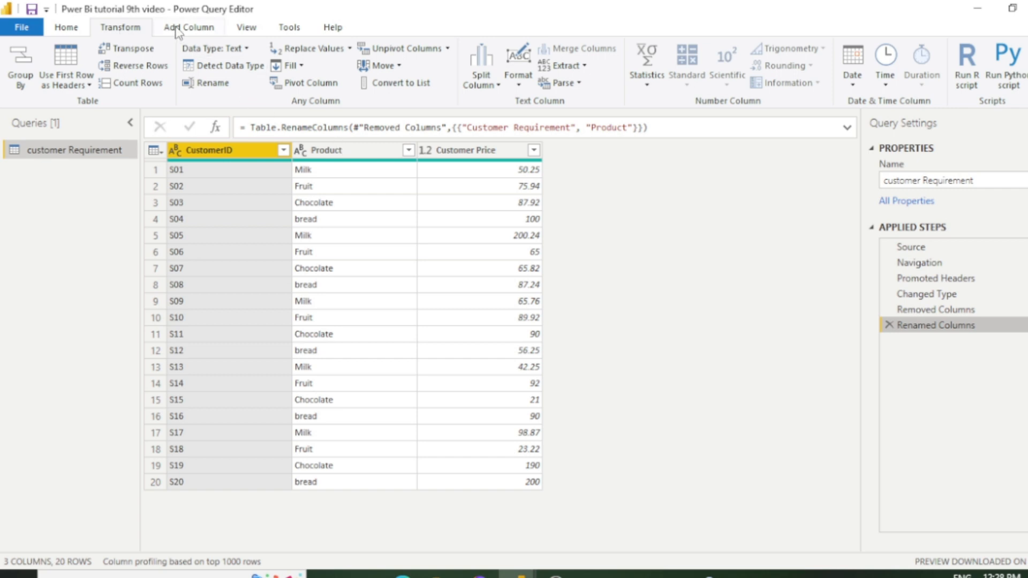
Step: Compare the Add Column and Transform ribbons before choosing where to work
left_click(189, 27)
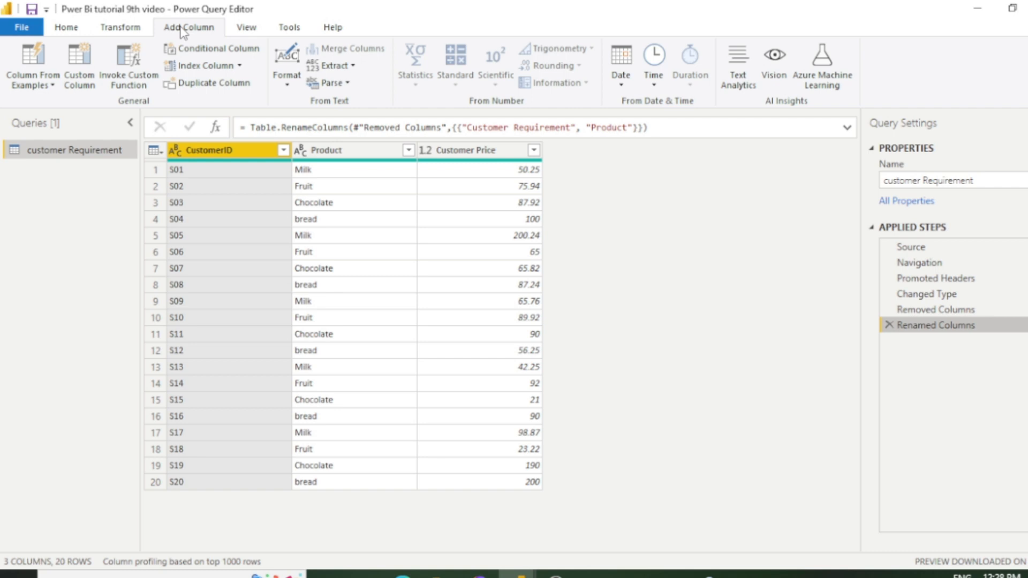
mouse_move(124, 41)
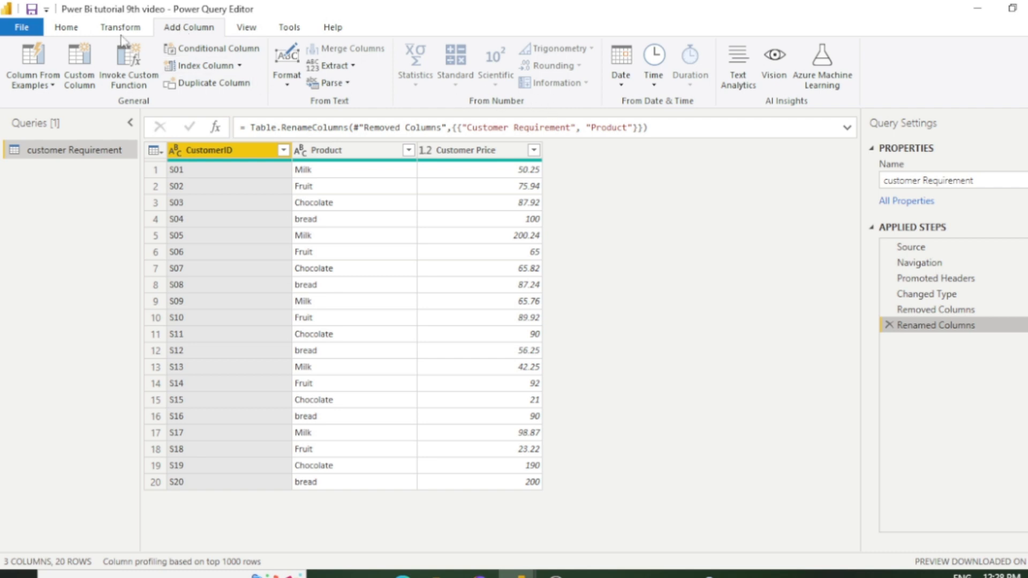
left_click(120, 27)
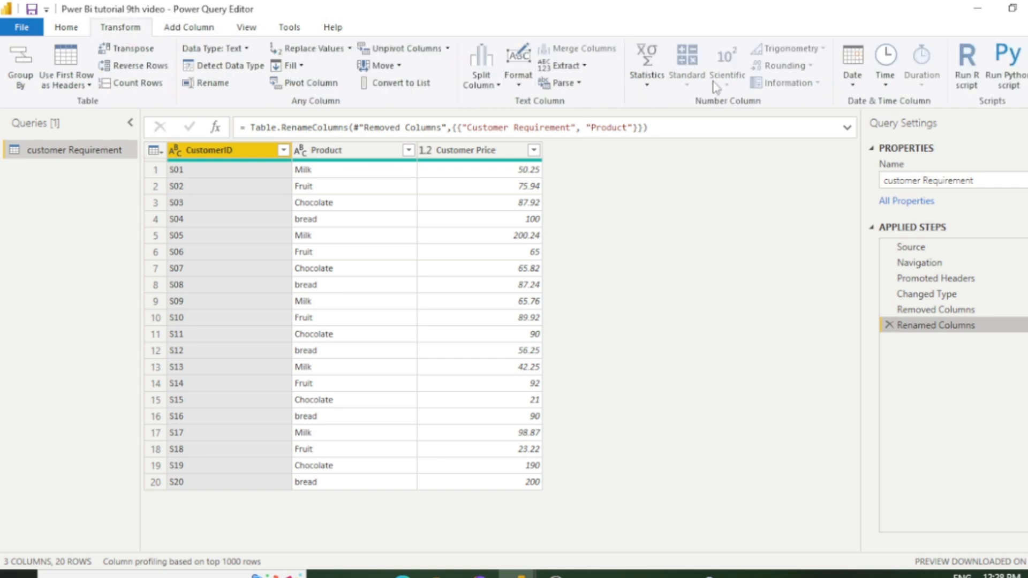
left_click(189, 27)
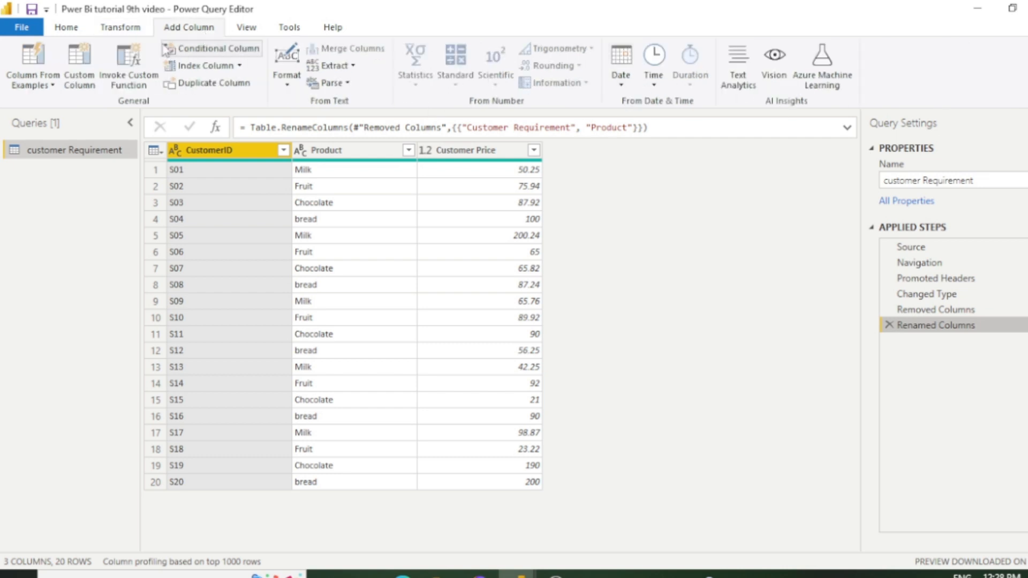
left_click(120, 27)
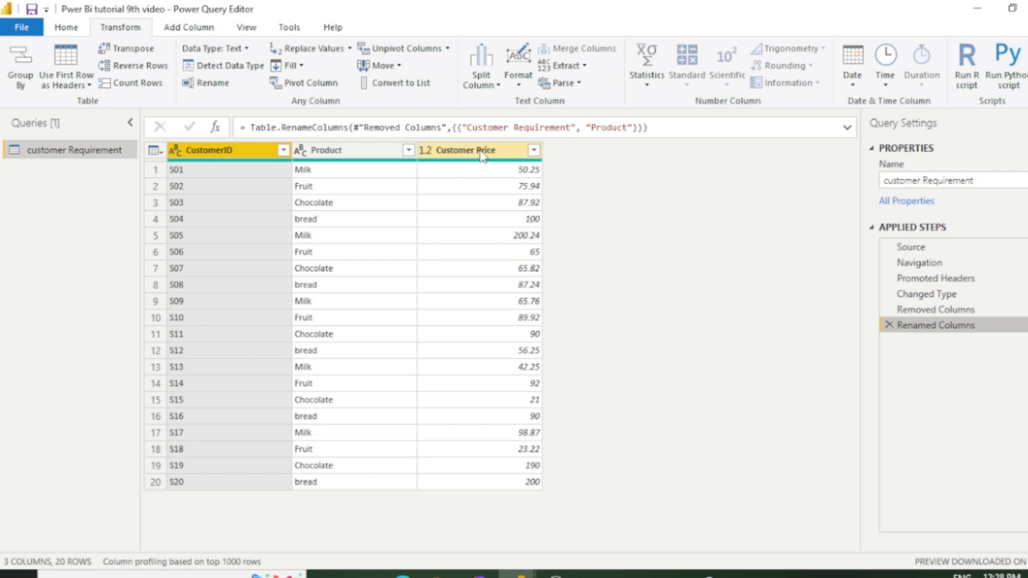
Step: Add 100 to every Customer Price value using Standard > Add, so 50.25 becomes 150.25
left_click(467, 150)
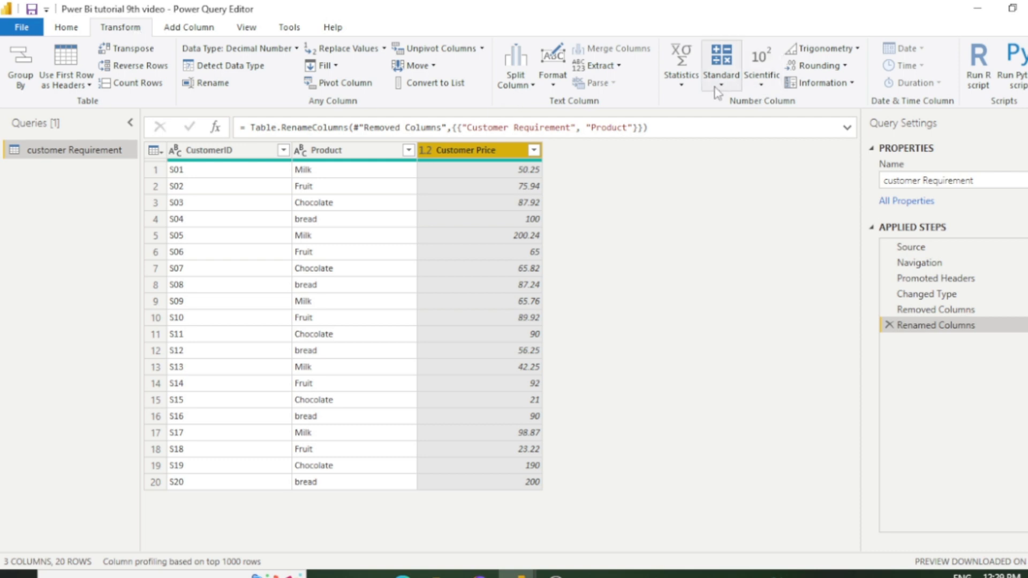
left_click(720, 59)
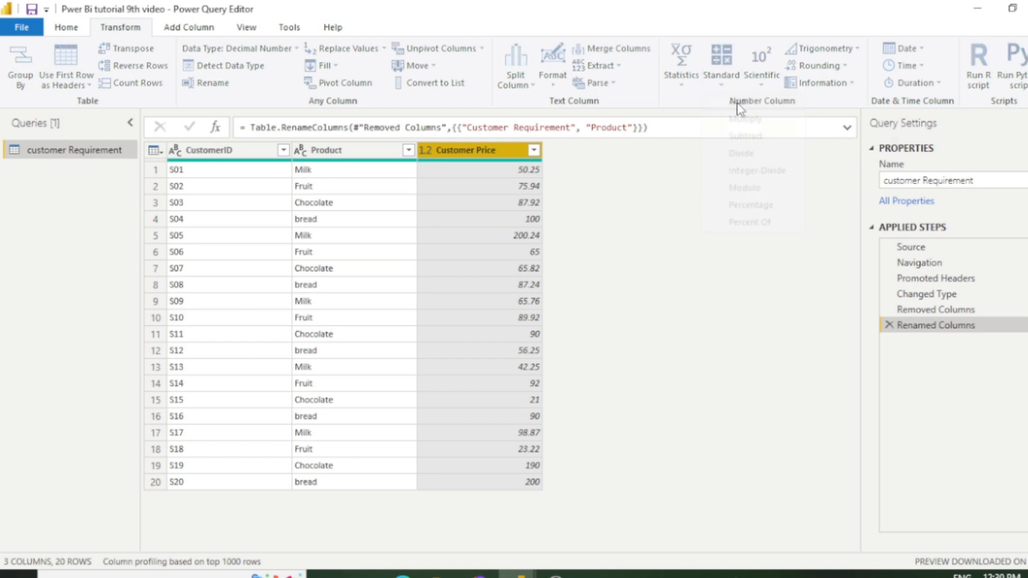
left_click(747, 101)
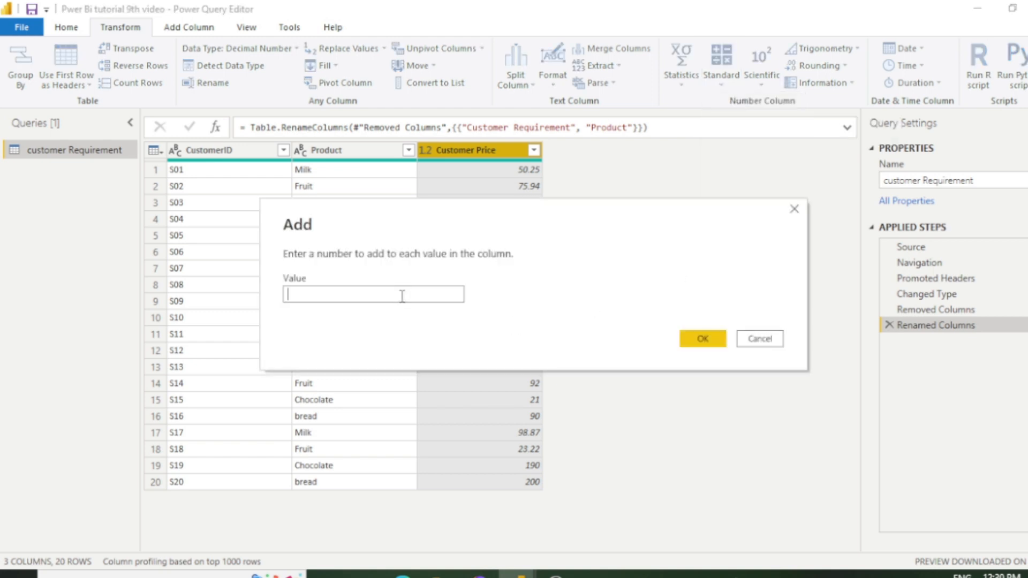
type("100")
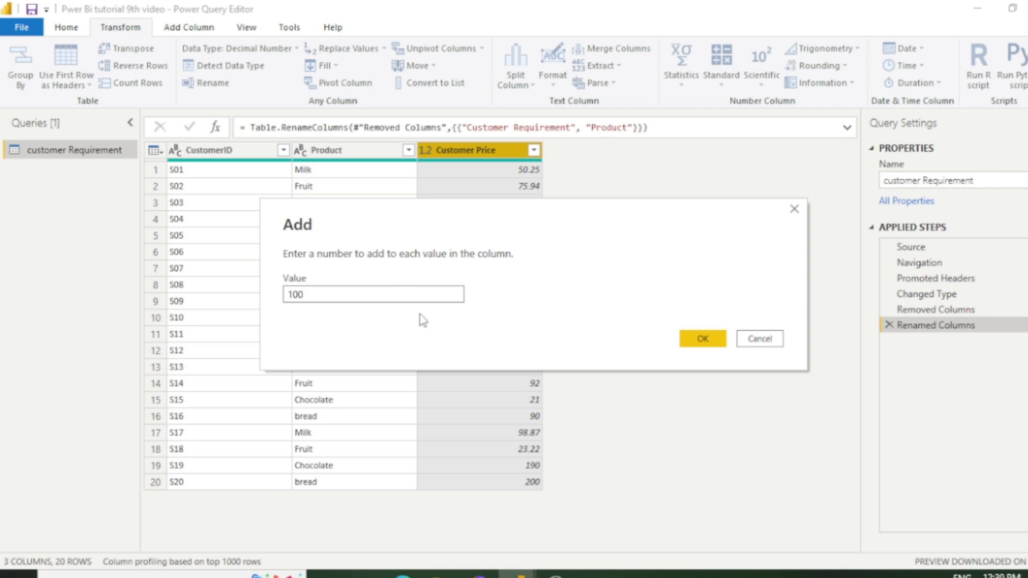
left_click(701, 339)
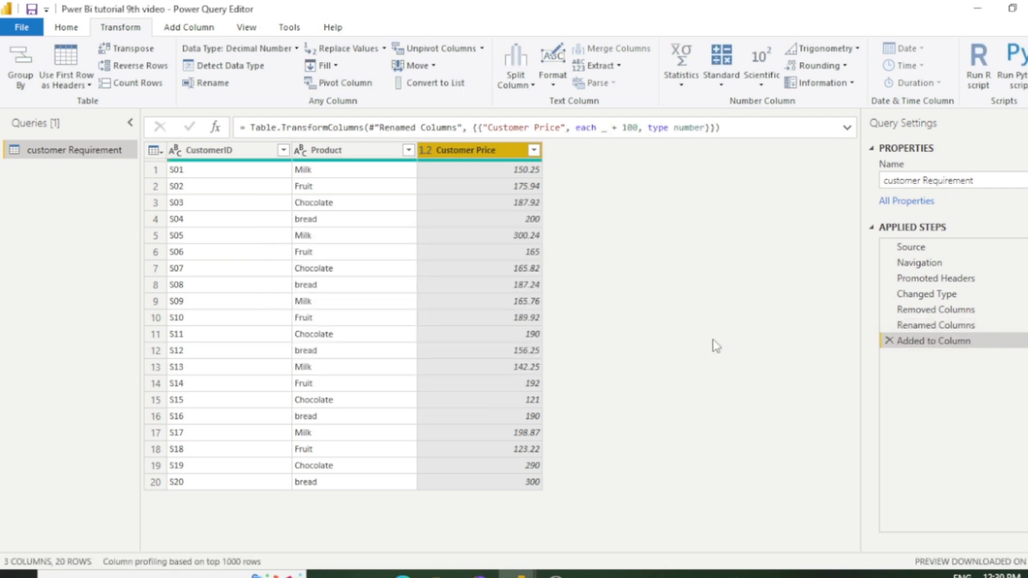
mouse_move(517, 171)
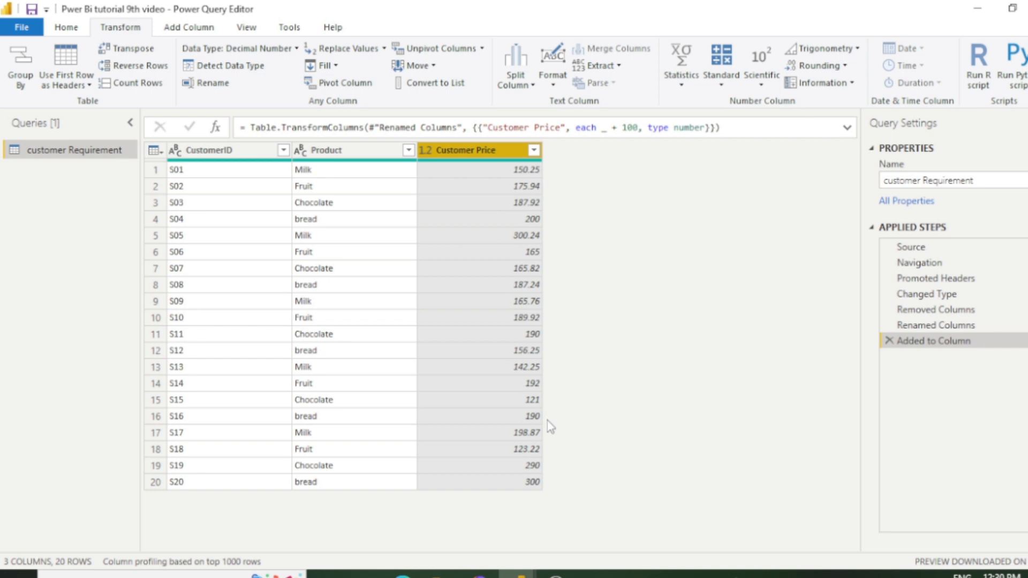
mouse_move(513, 177)
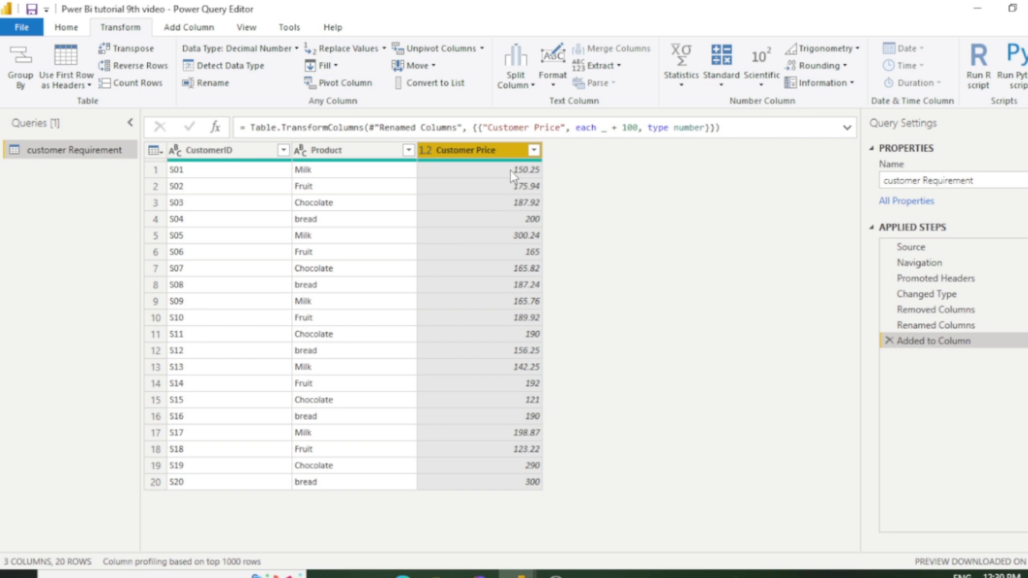
mouse_move(522, 180)
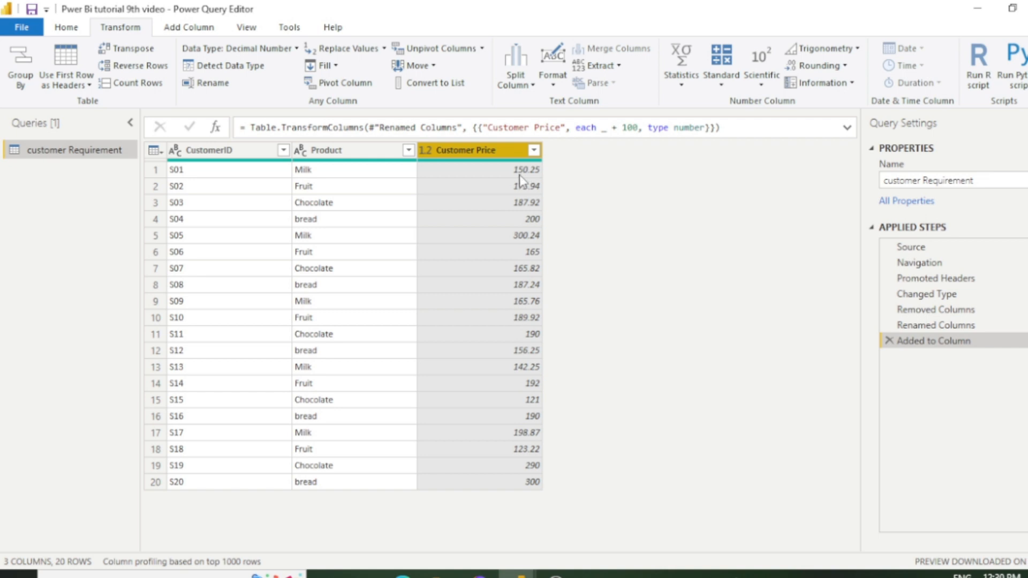
mouse_move(536, 183)
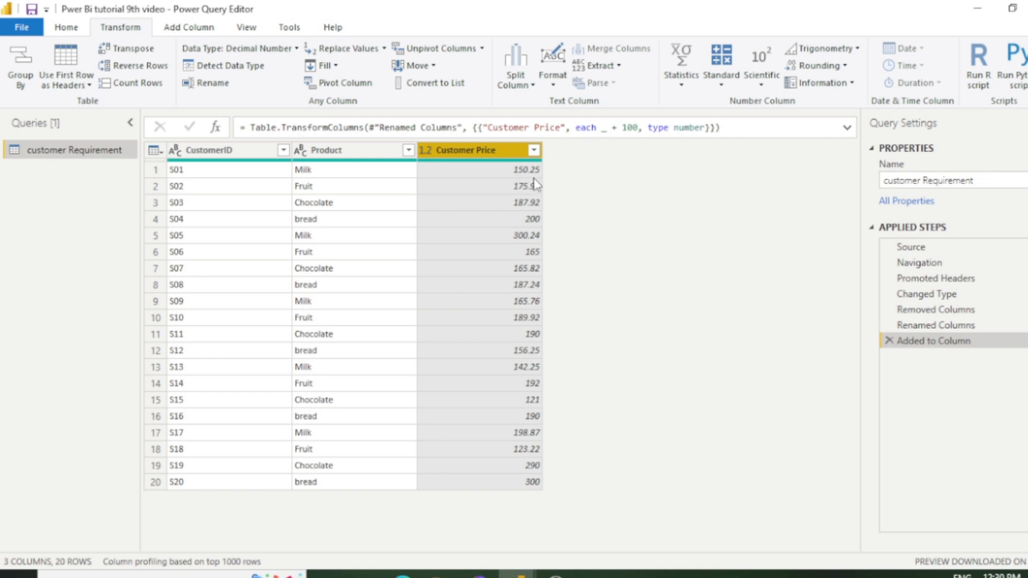
mouse_move(528, 202)
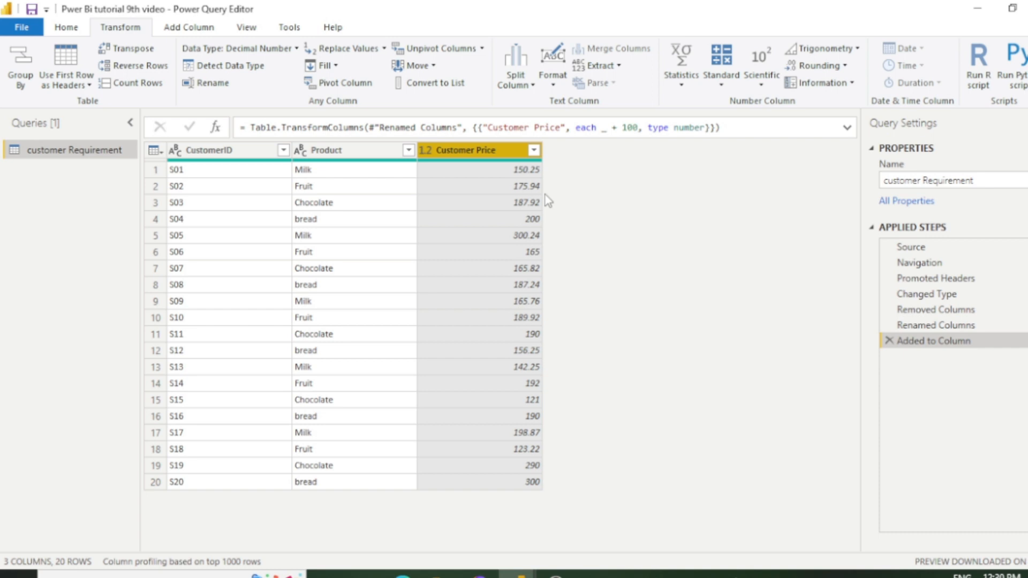
mouse_move(652, 327)
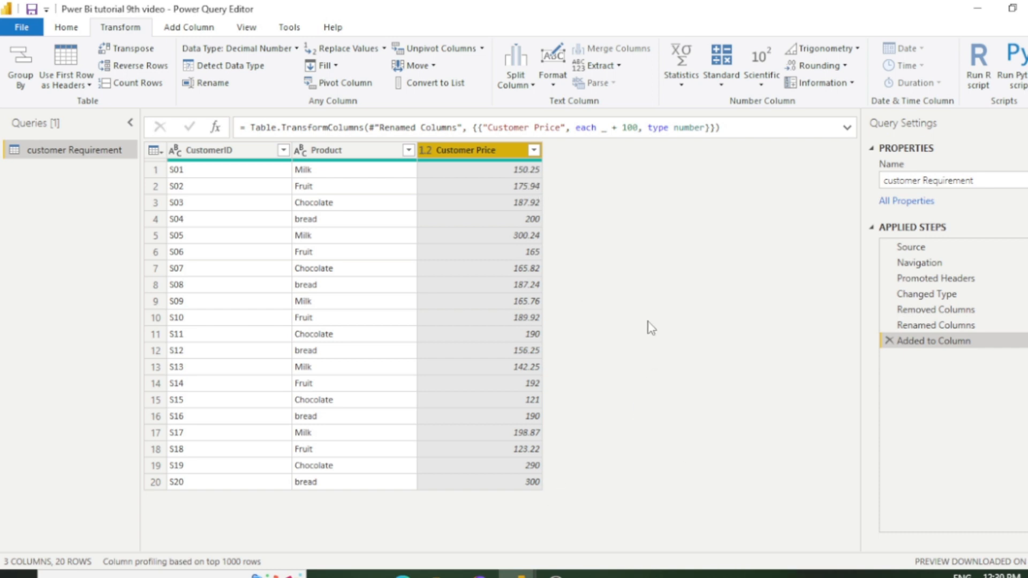
Step: Close the Standard arithmetic list and move to the Add Column ribbon
left_click(721, 65)
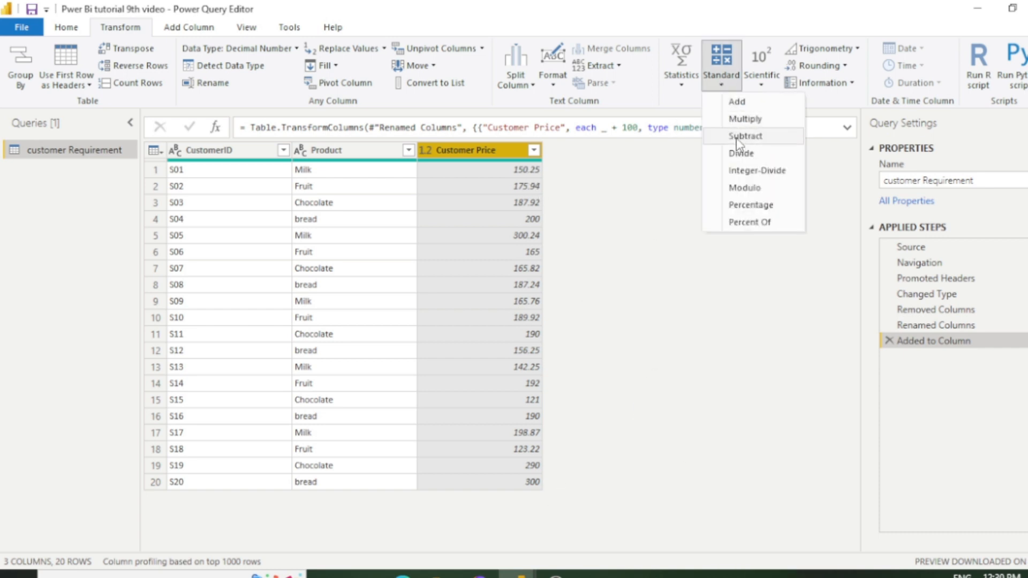
mouse_move(639, 334)
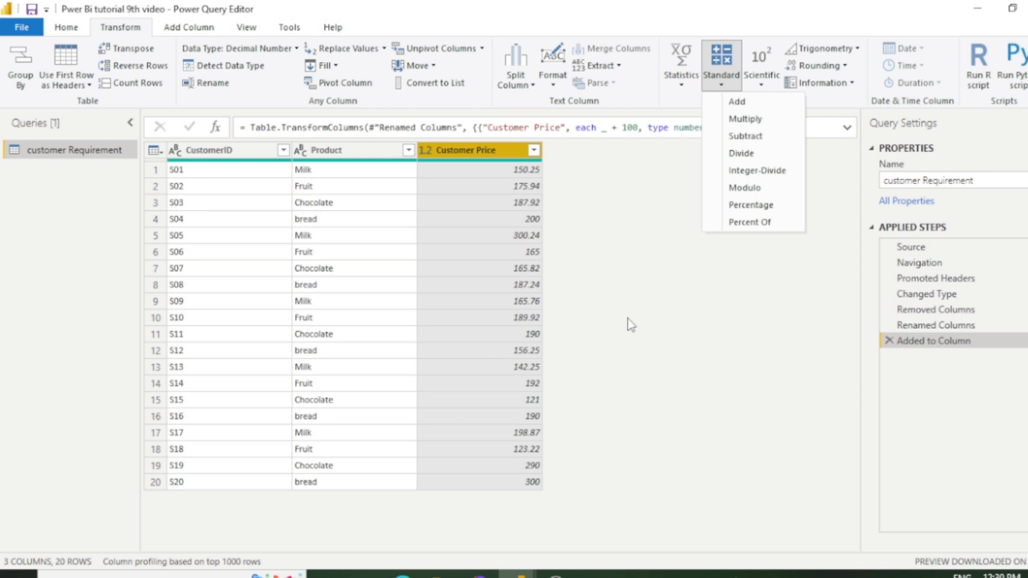
left_click(189, 26)
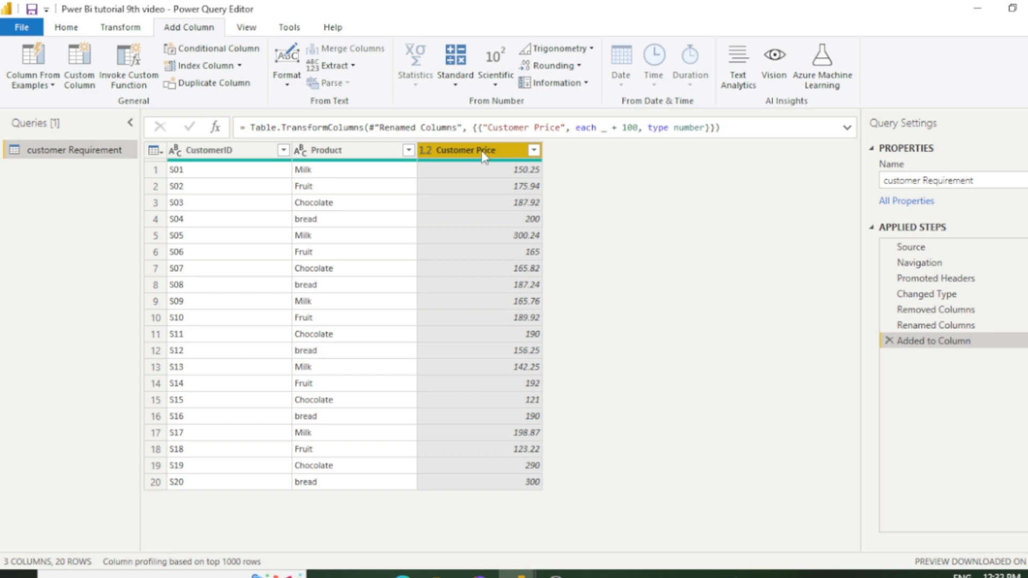
mouse_move(247, 211)
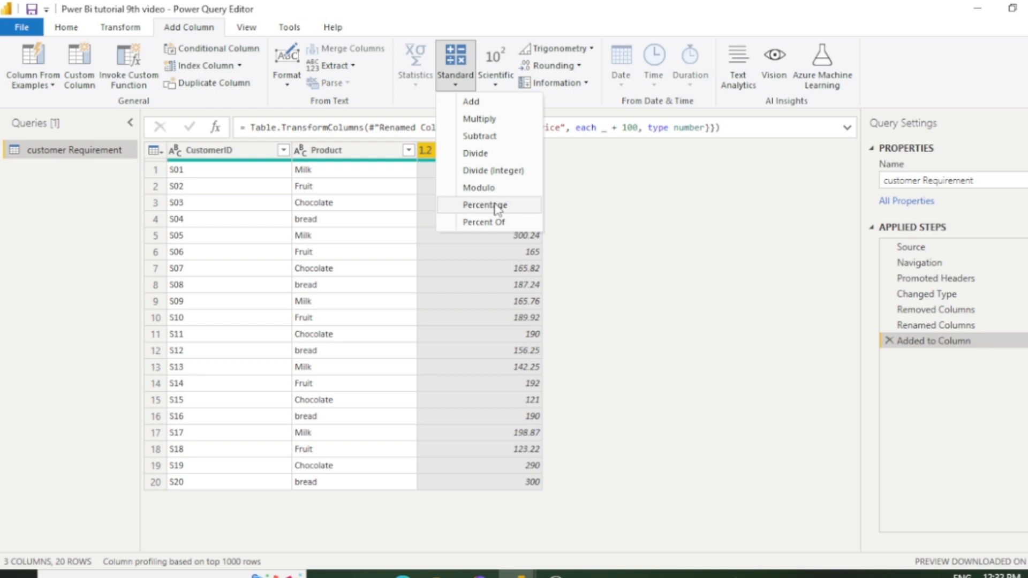
mouse_move(484, 204)
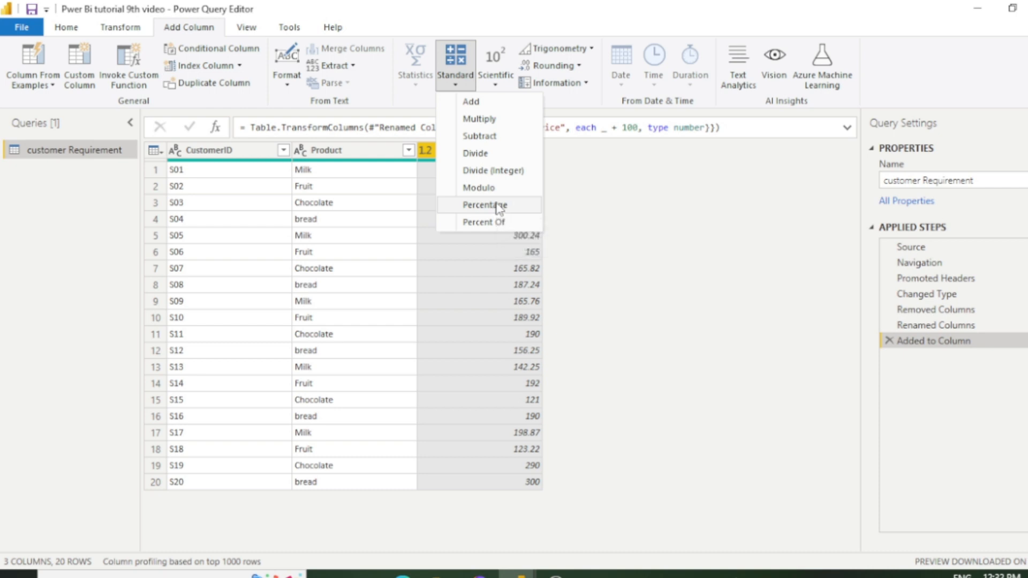
Step: Insert a Percentage column holding 50% of each Customer Price, e.g. 75.125
left_click(484, 205)
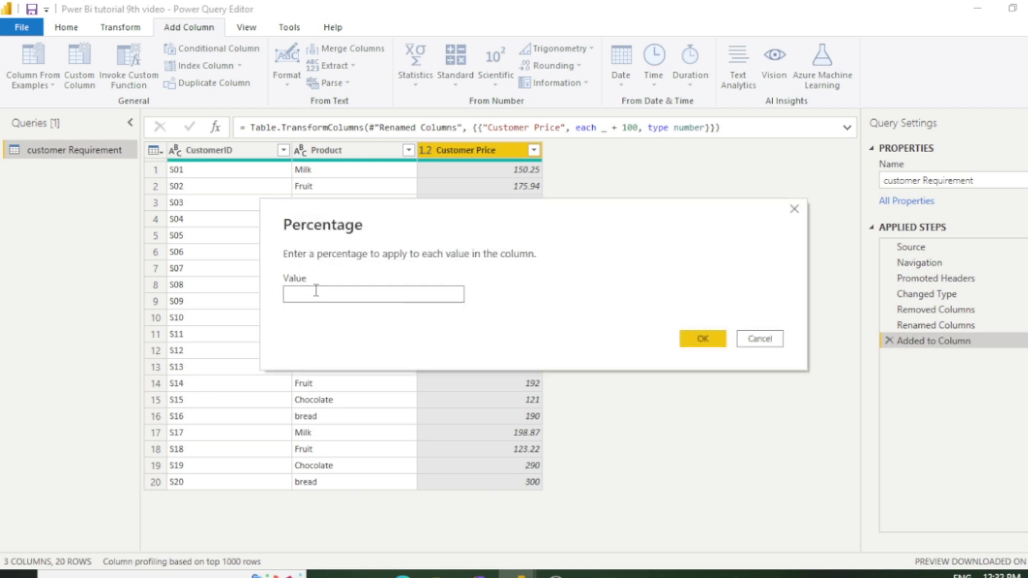
type("50")
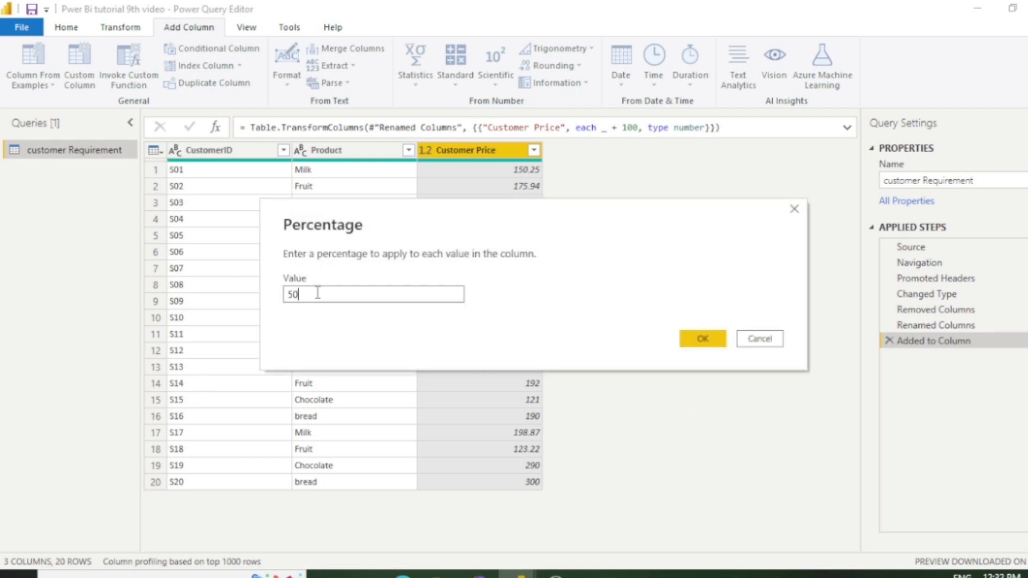
left_click(701, 339)
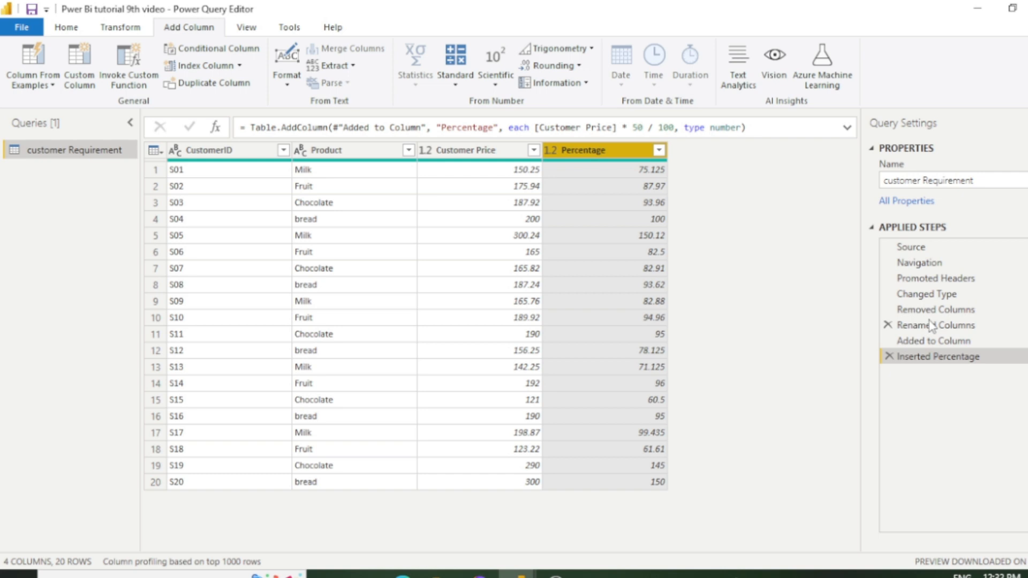
mouse_move(934, 324)
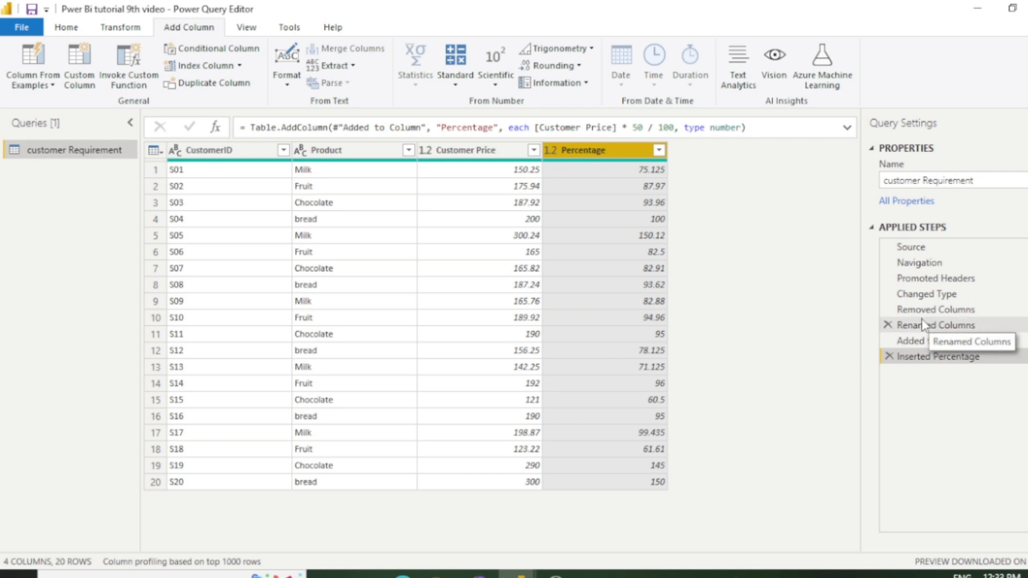
mouse_move(914, 321)
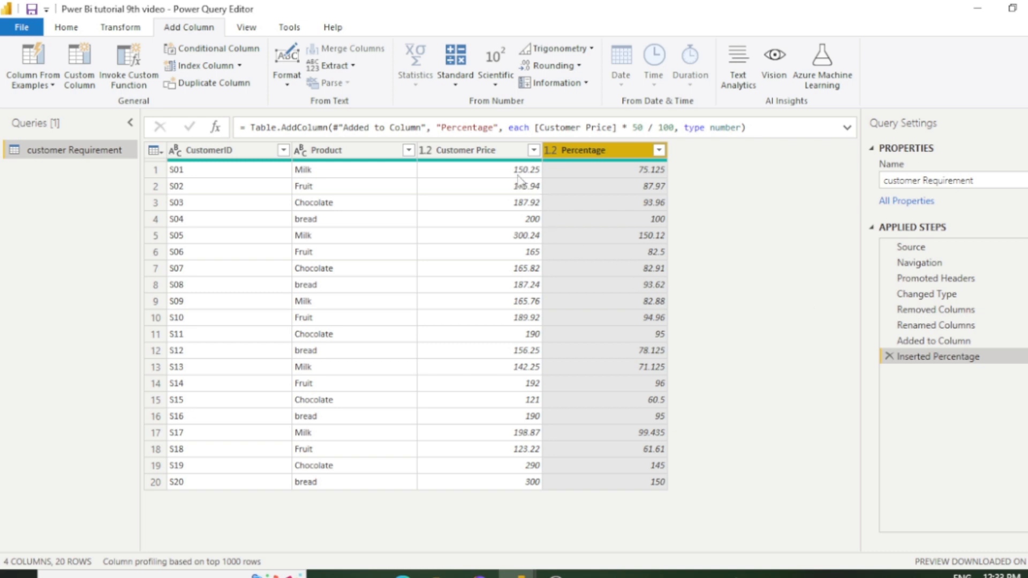
mouse_move(531, 183)
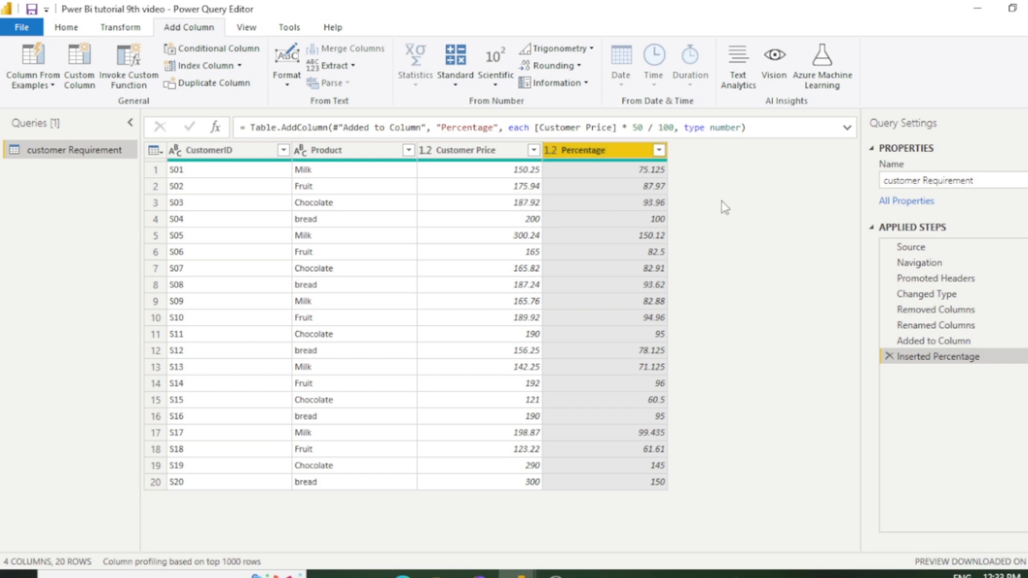
mouse_move(723, 254)
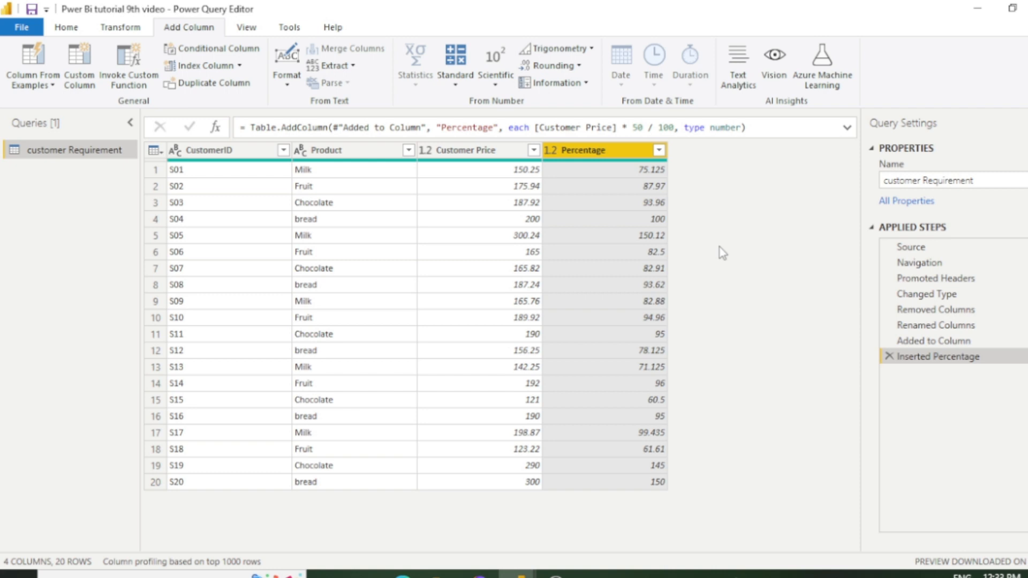
mouse_move(504, 101)
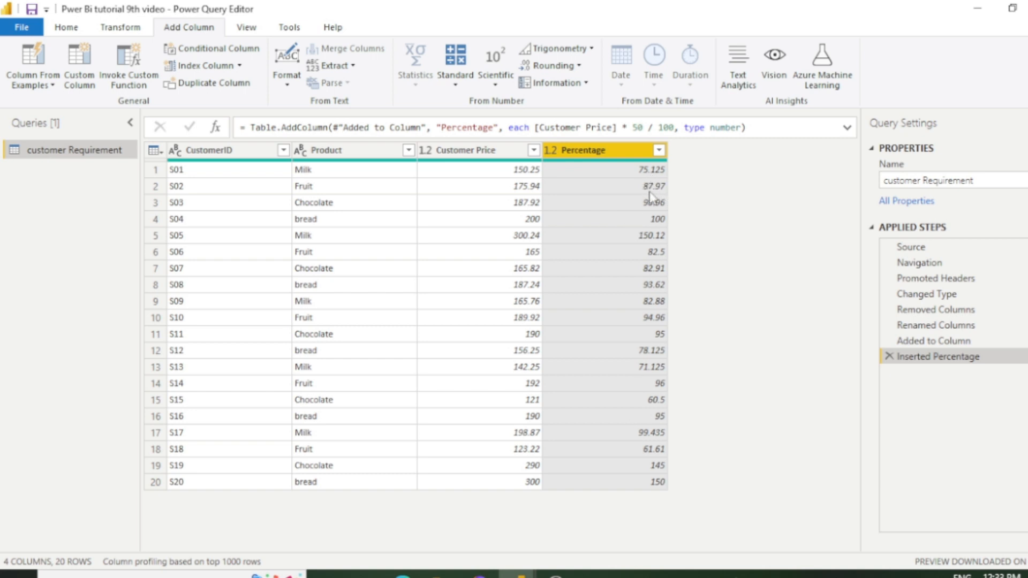
mouse_move(673, 271)
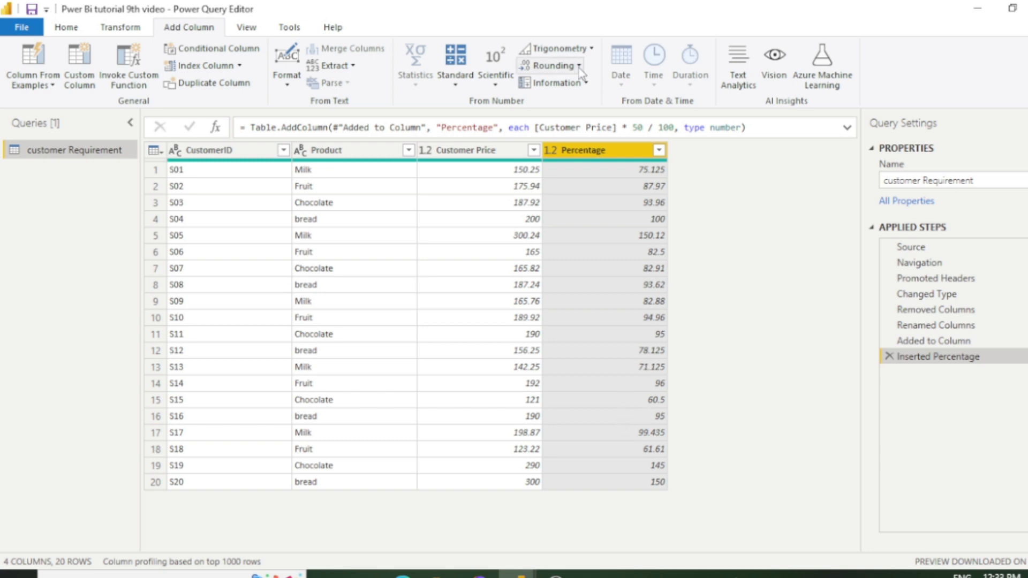
mouse_move(552, 66)
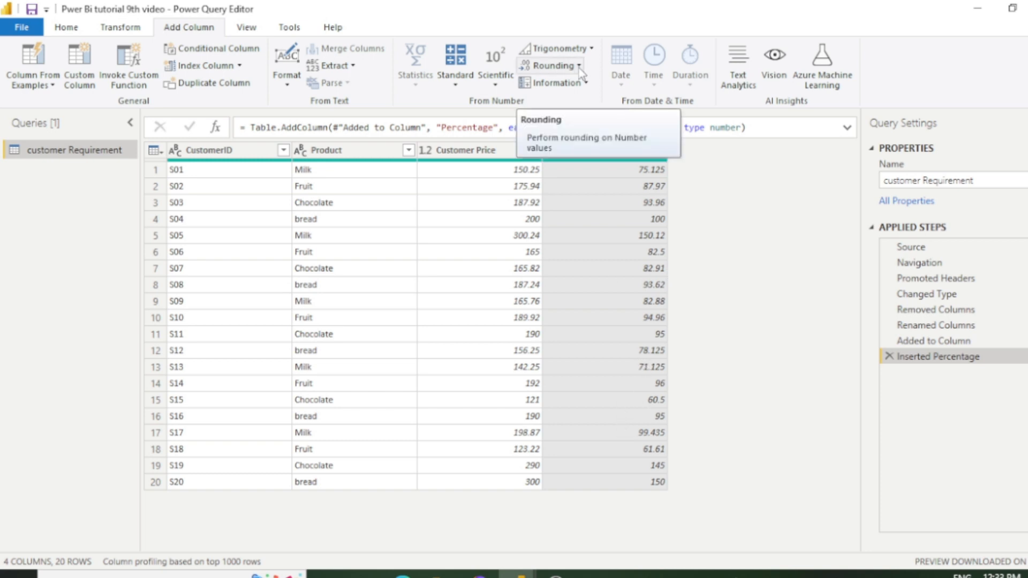
Step: Insert a Round Up column from Percentage, e.g. 75.125 becomes 76, then select Percentage
left_click(554, 65)
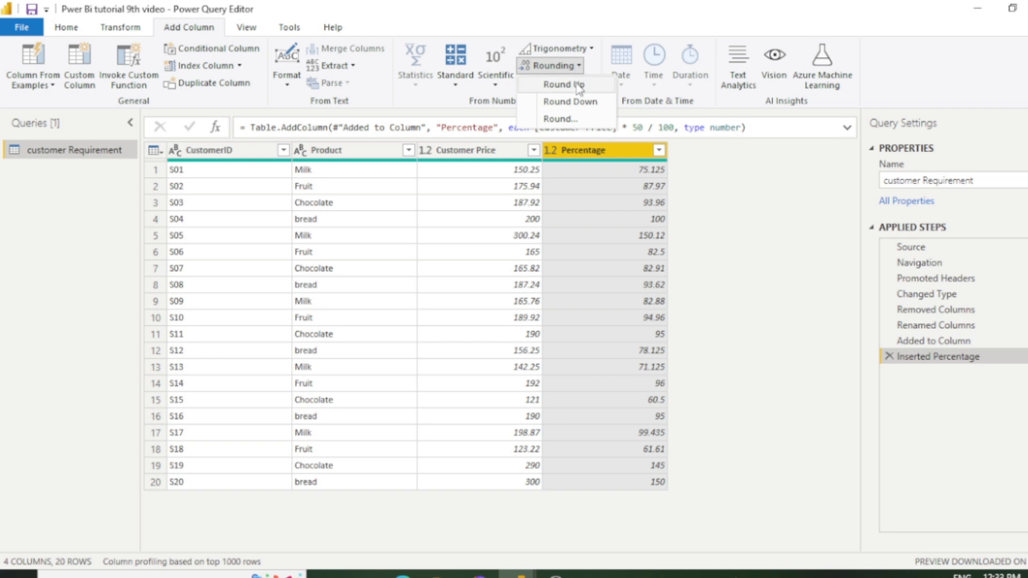
left_click(565, 84)
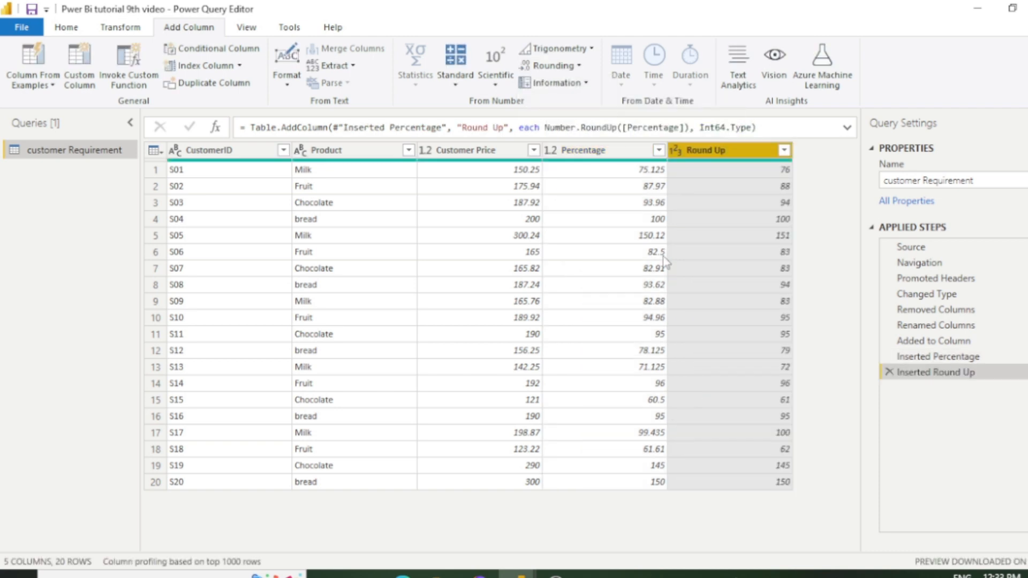
mouse_move(732, 180)
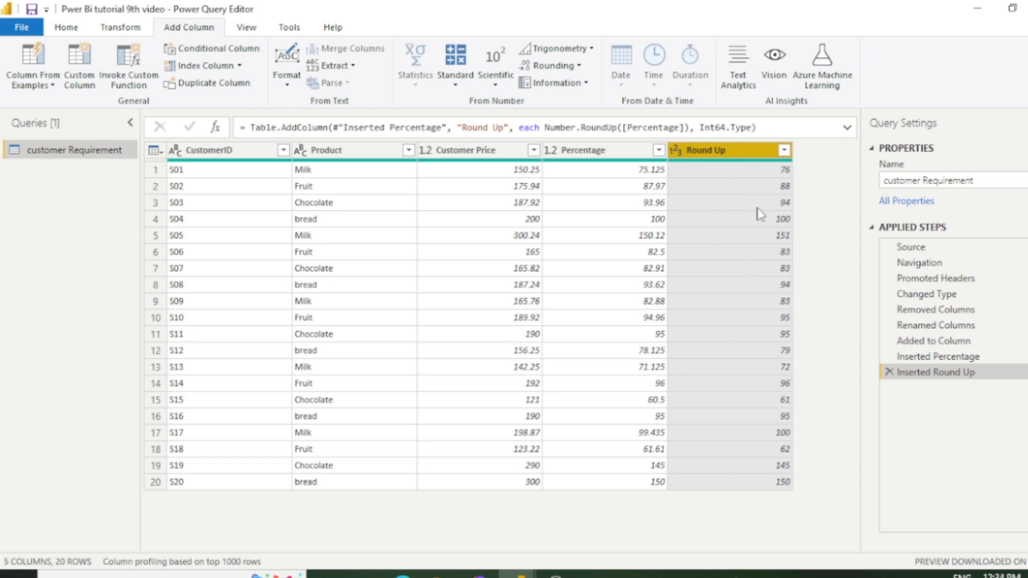
mouse_move(721, 198)
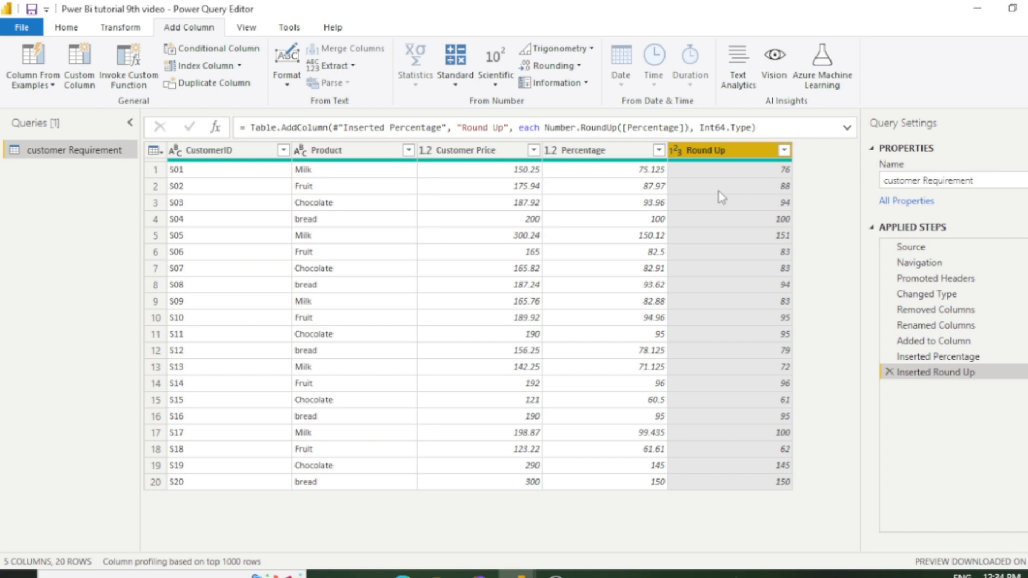
left_click(584, 150)
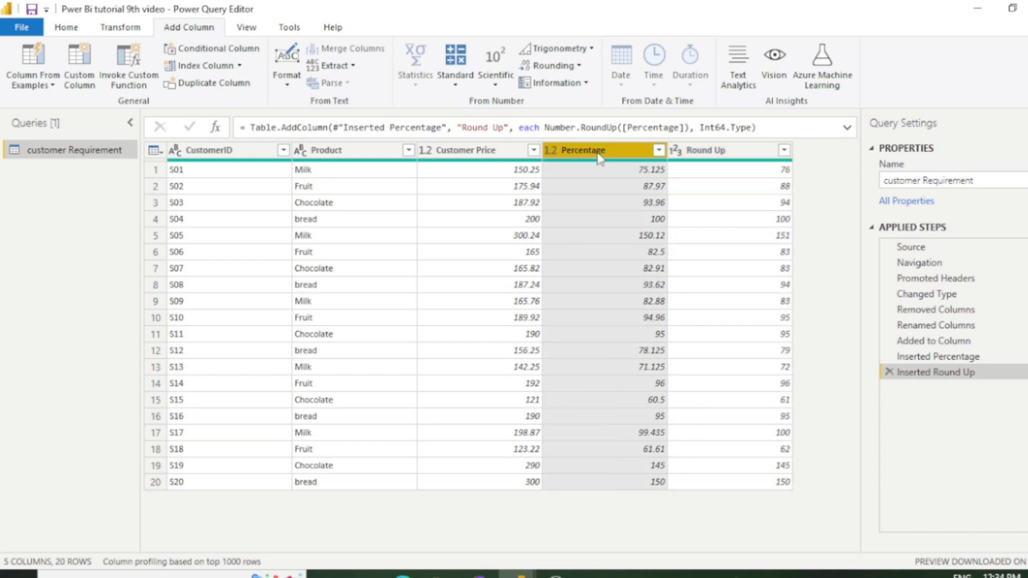
Step: Round the Percentage column's own values up to whole numbers via Transform > Rounding
left_click(119, 28)
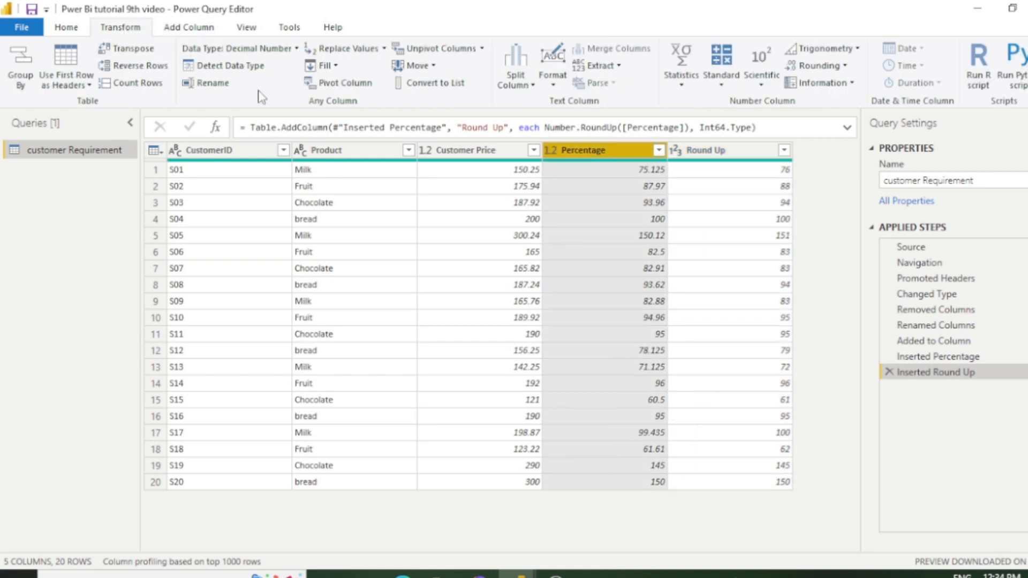
left_click(820, 65)
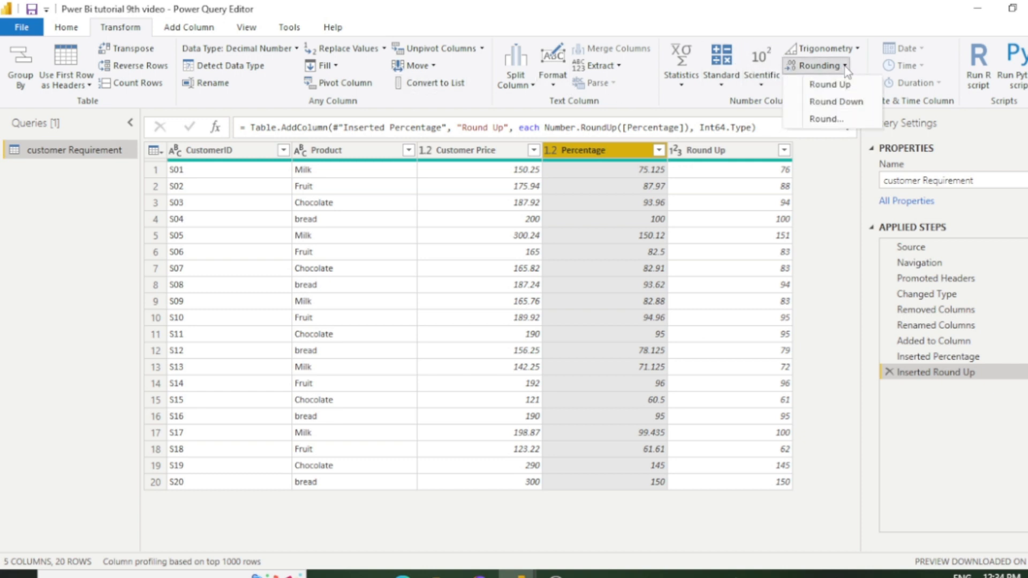
left_click(829, 83)
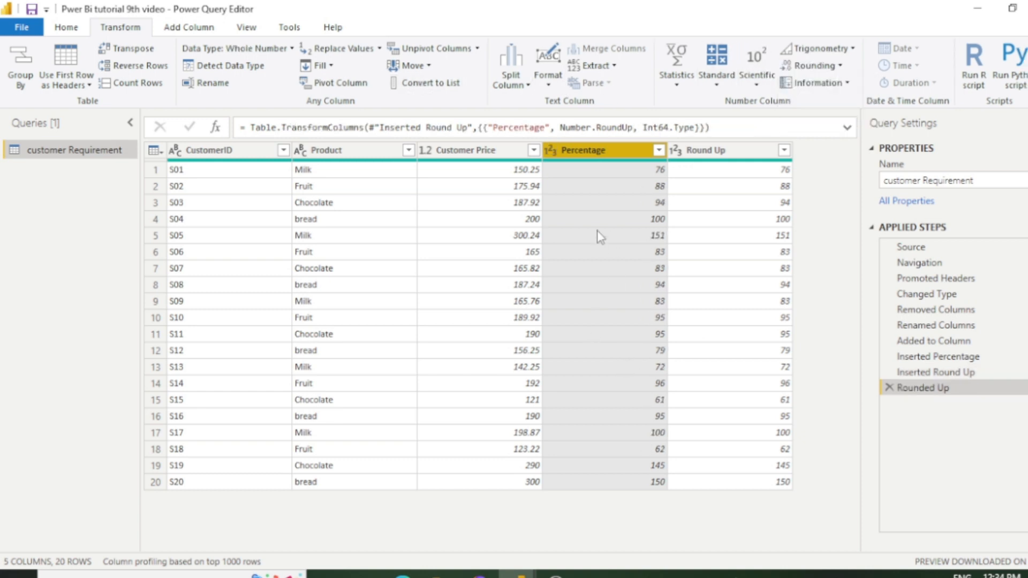